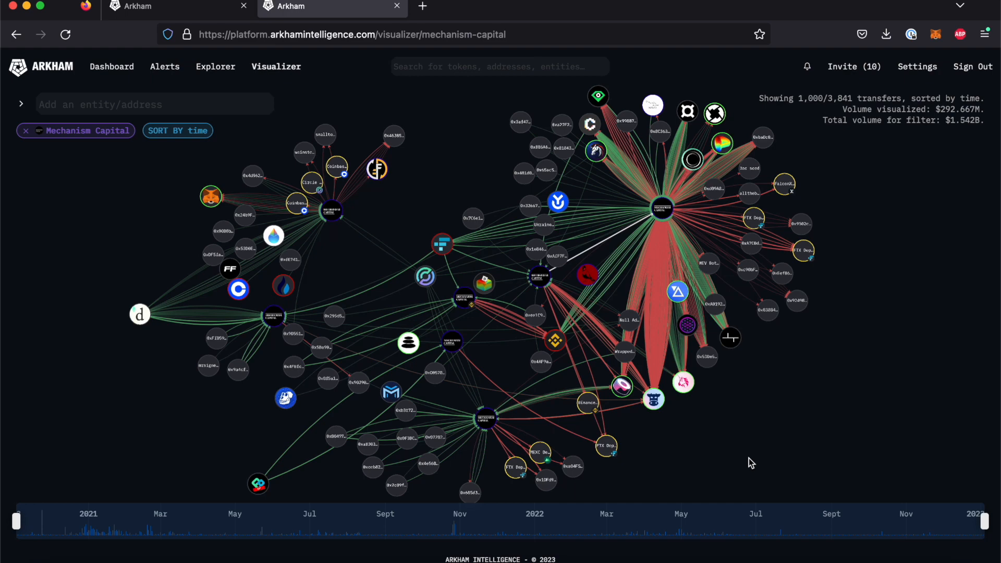
pyautogui.moveTo(459, 189)
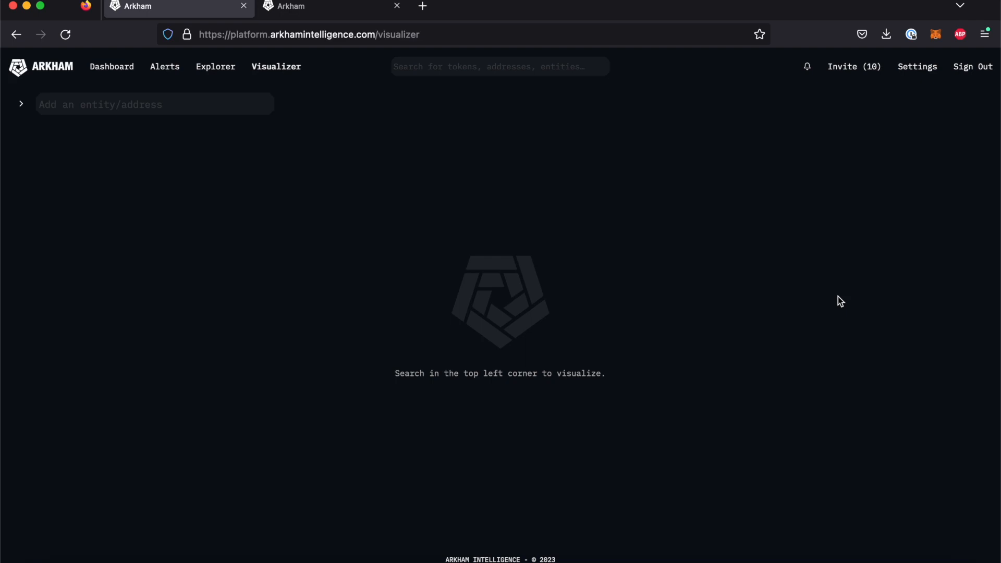
pyautogui.moveTo(624, 267)
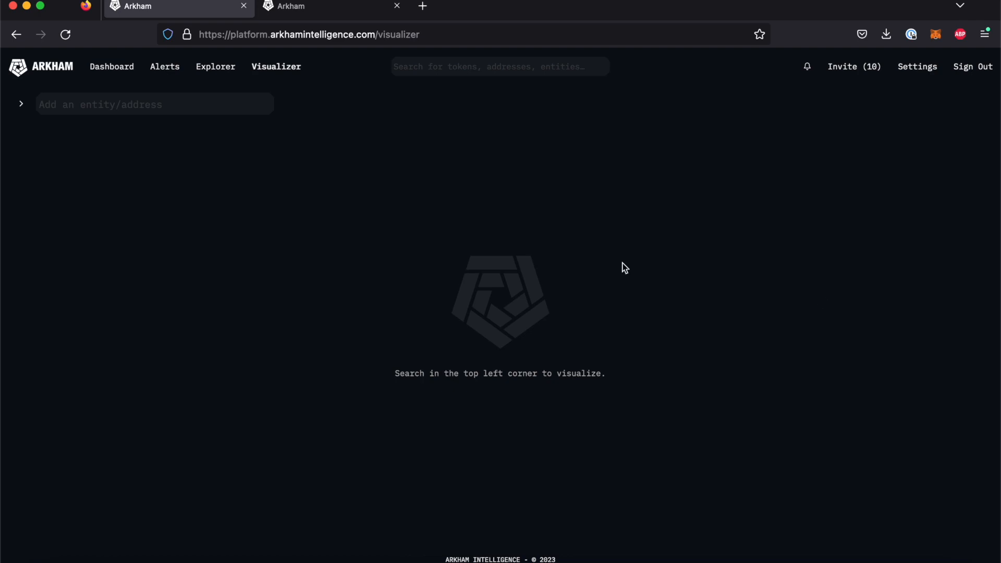
pyautogui.moveTo(291, 182)
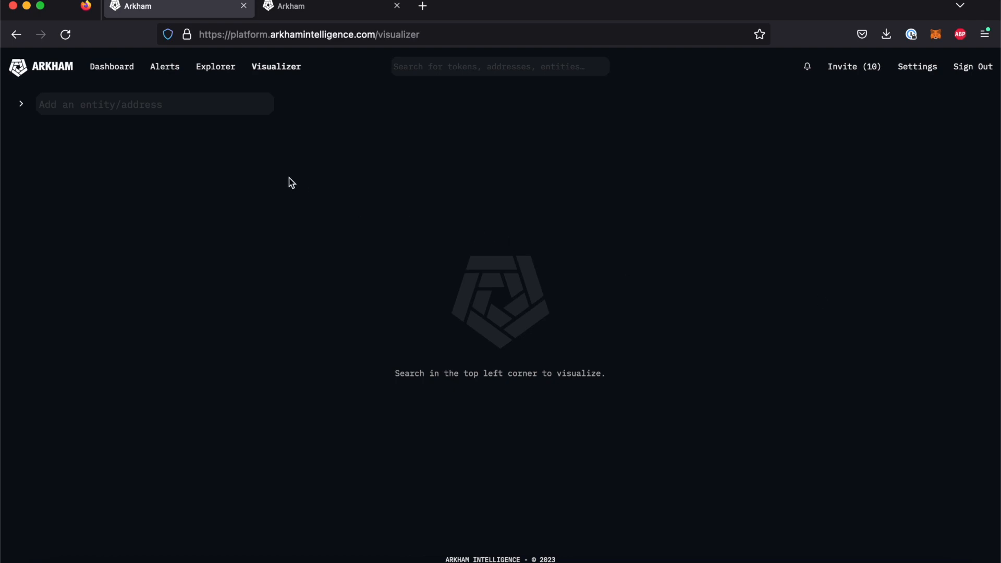
pyautogui.moveTo(96, 120)
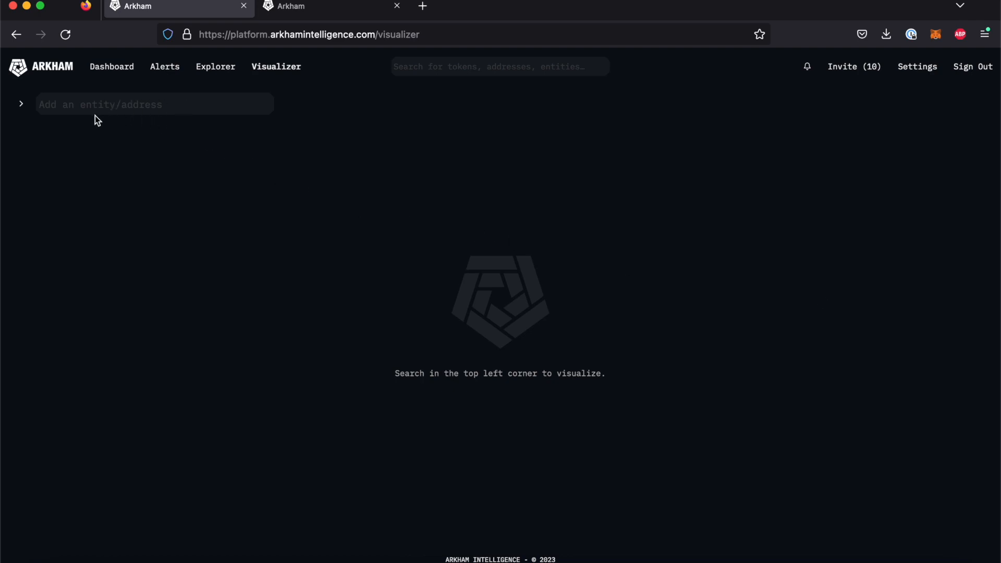
pyautogui.moveTo(115, 149)
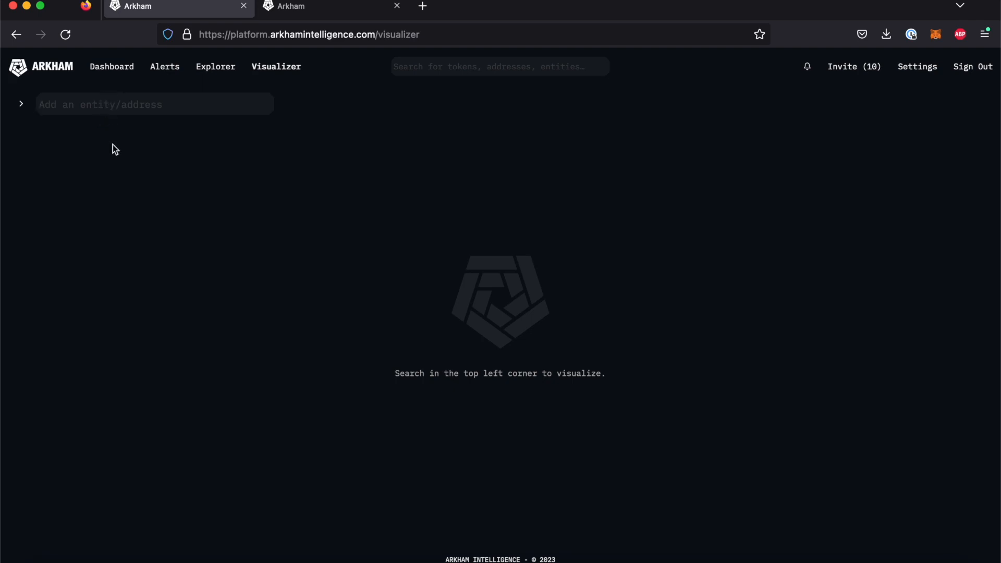
# - Search 'blockfi' in the entity/address field to load BlockFi's transfer graph
pyautogui.click(153, 105)
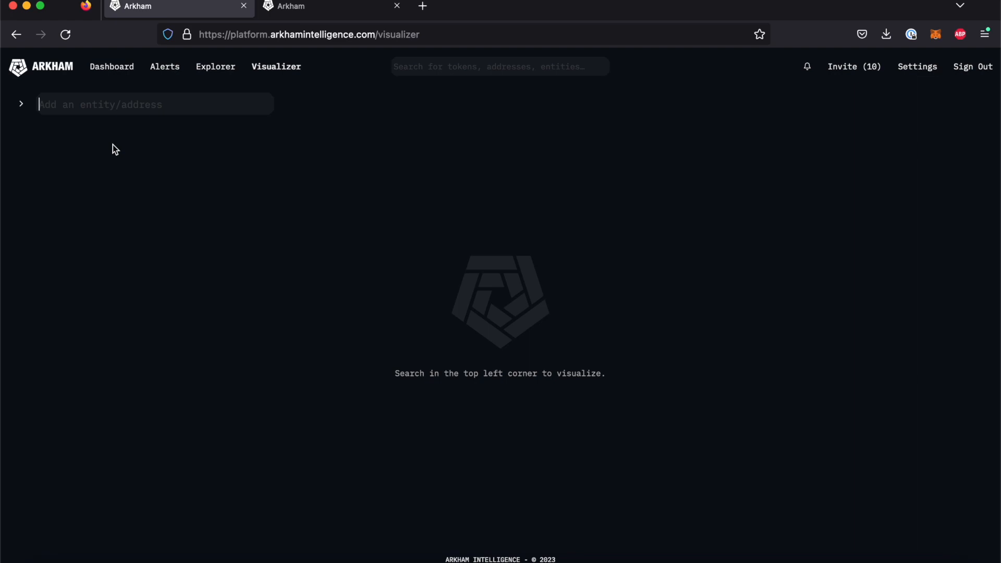
pyautogui.write('bl')
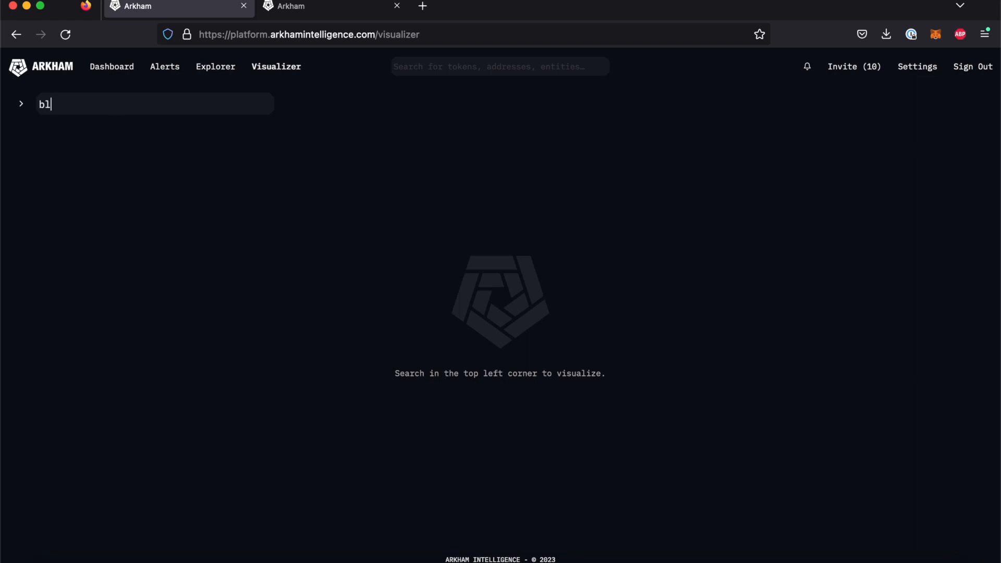
pyautogui.write('ockfi')
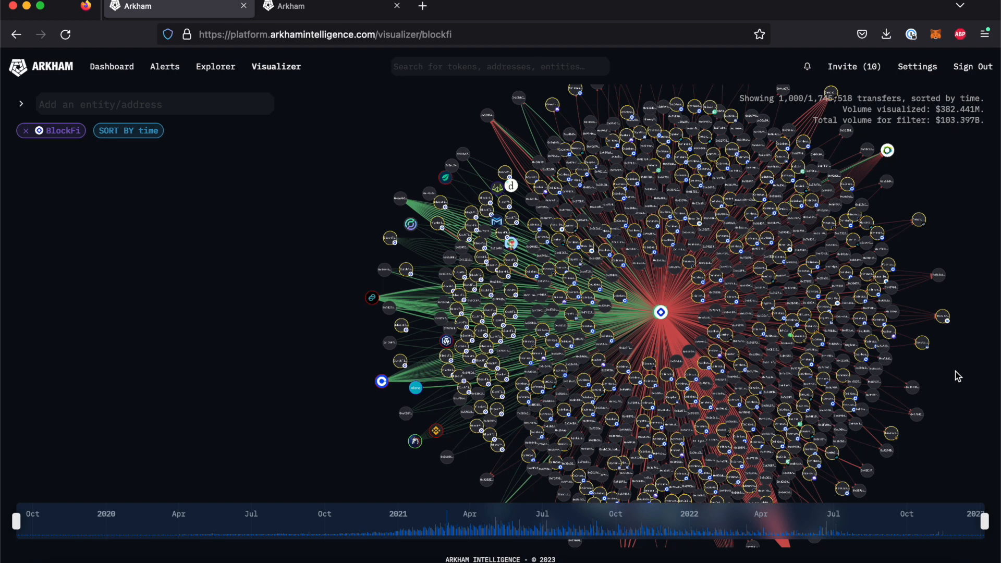
pyautogui.moveTo(914, 402)
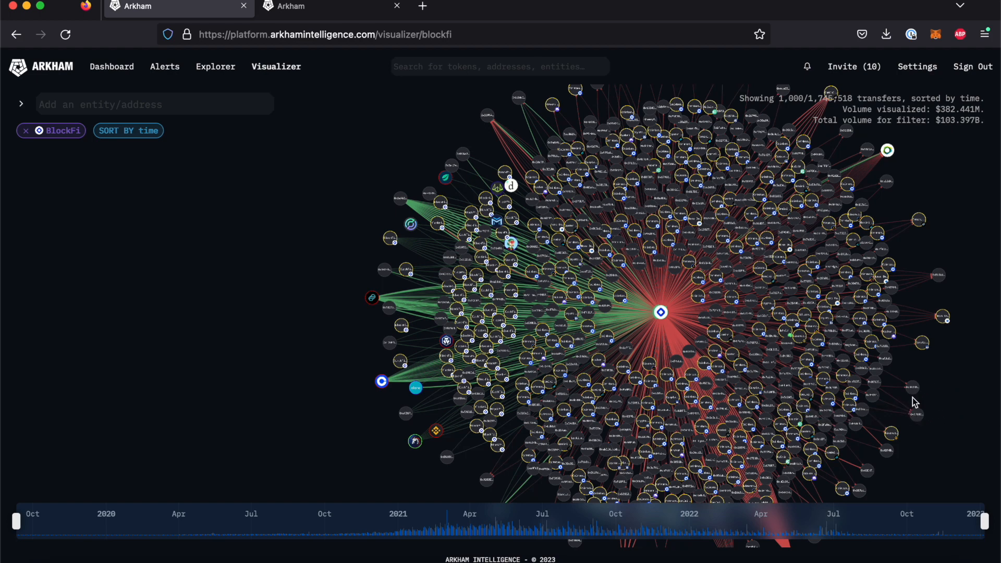
pyautogui.moveTo(863, 279)
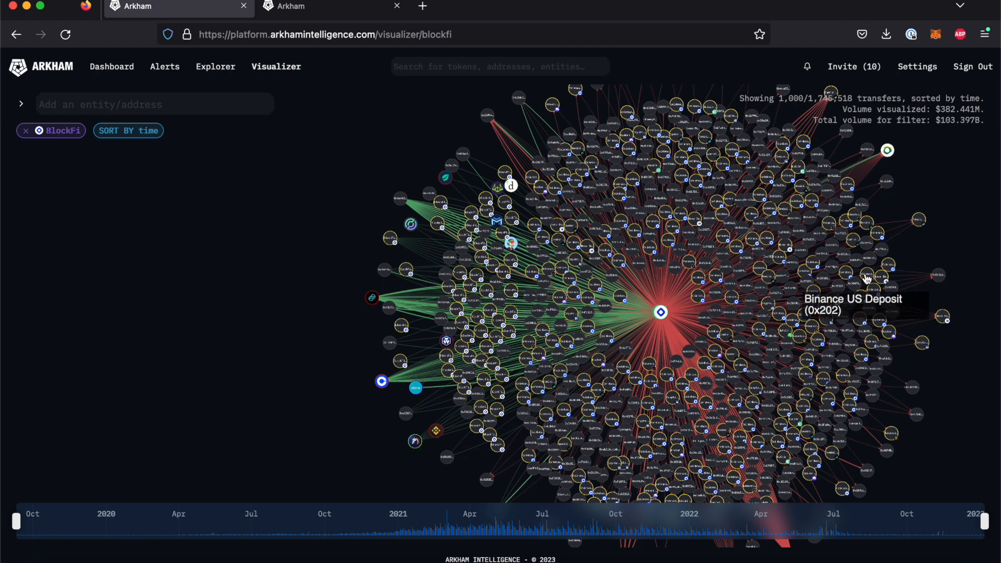
pyautogui.moveTo(862, 189)
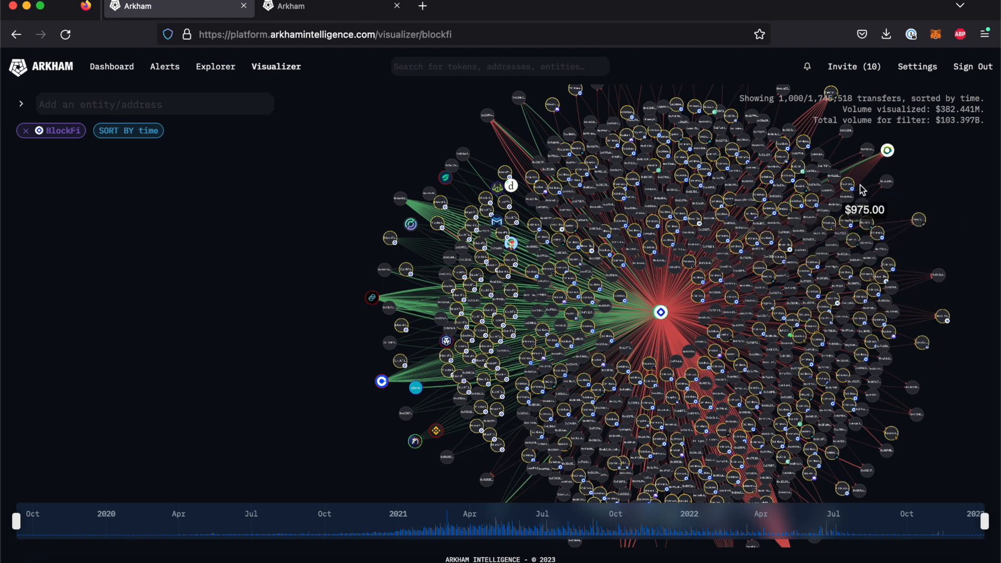
pyautogui.moveTo(930, 185)
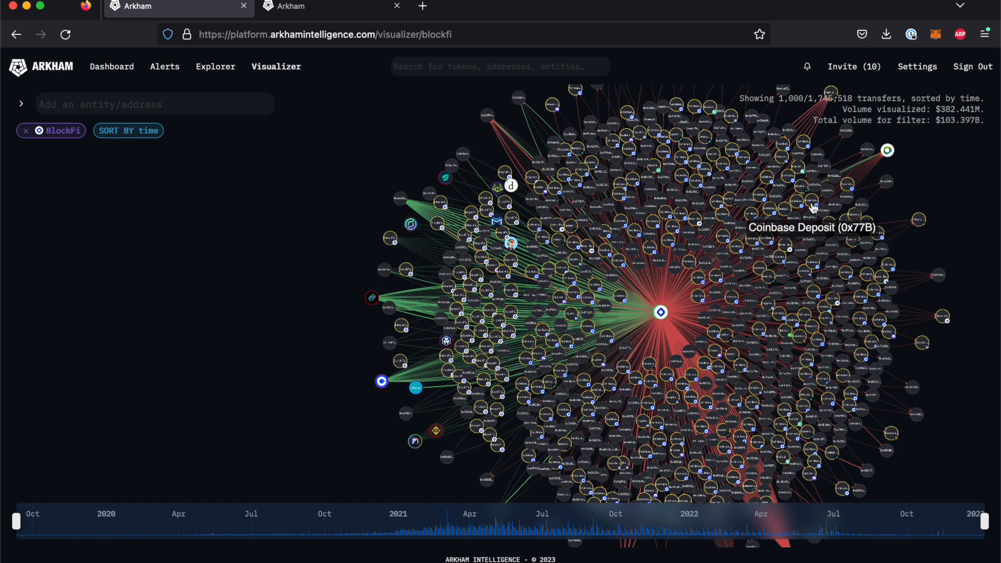
pyautogui.moveTo(908, 173)
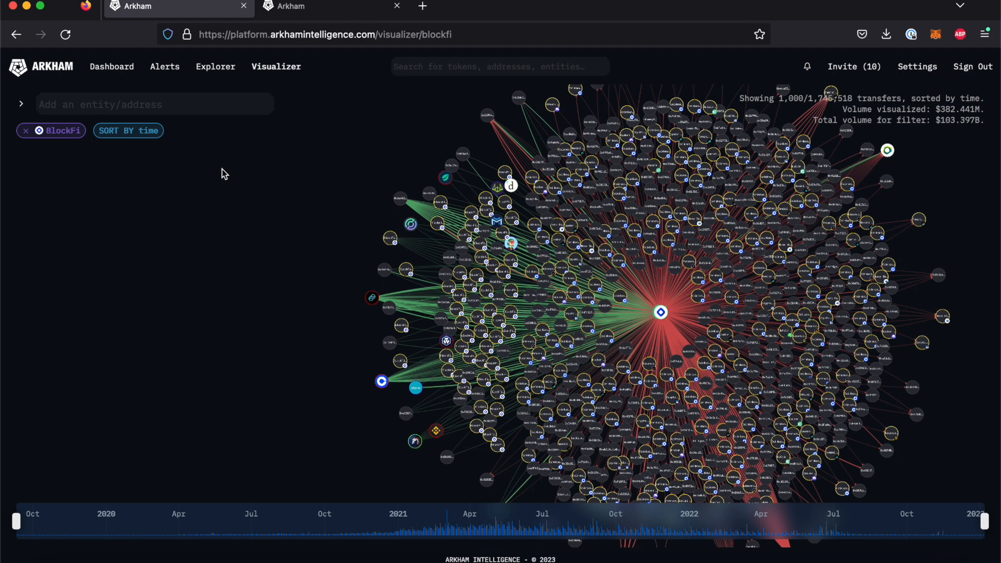
pyautogui.moveTo(162, 179)
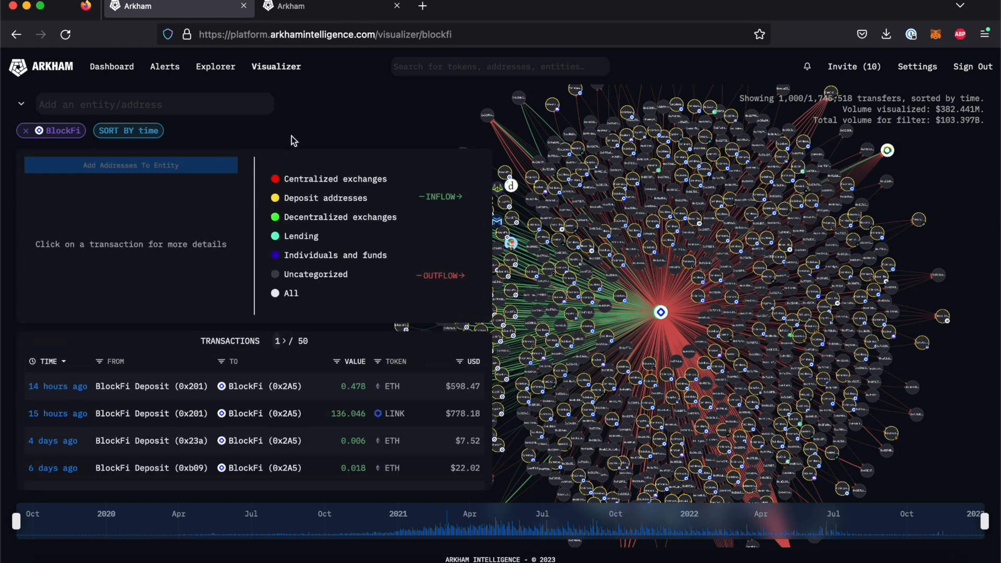
pyautogui.moveTo(279, 212)
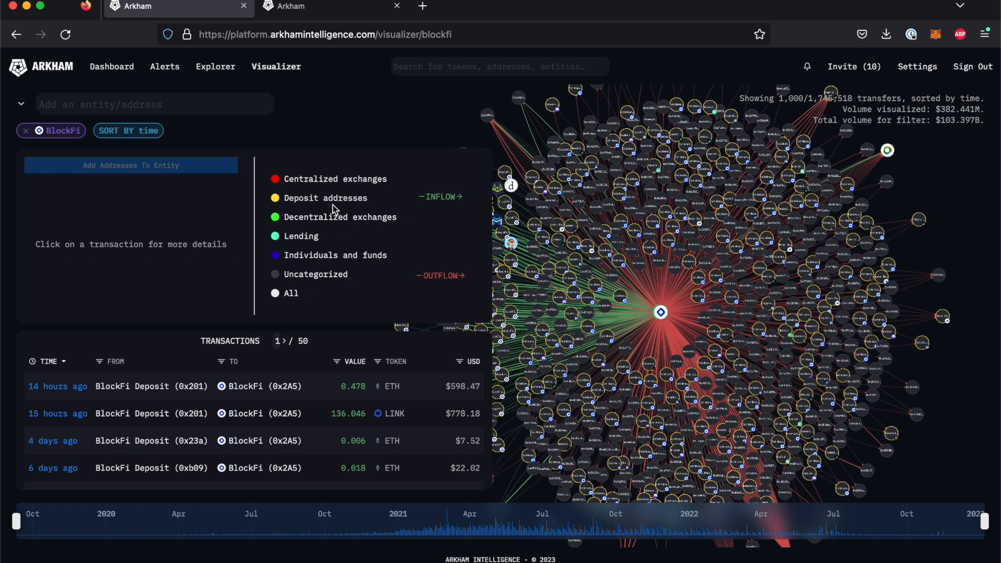
pyautogui.moveTo(283, 227)
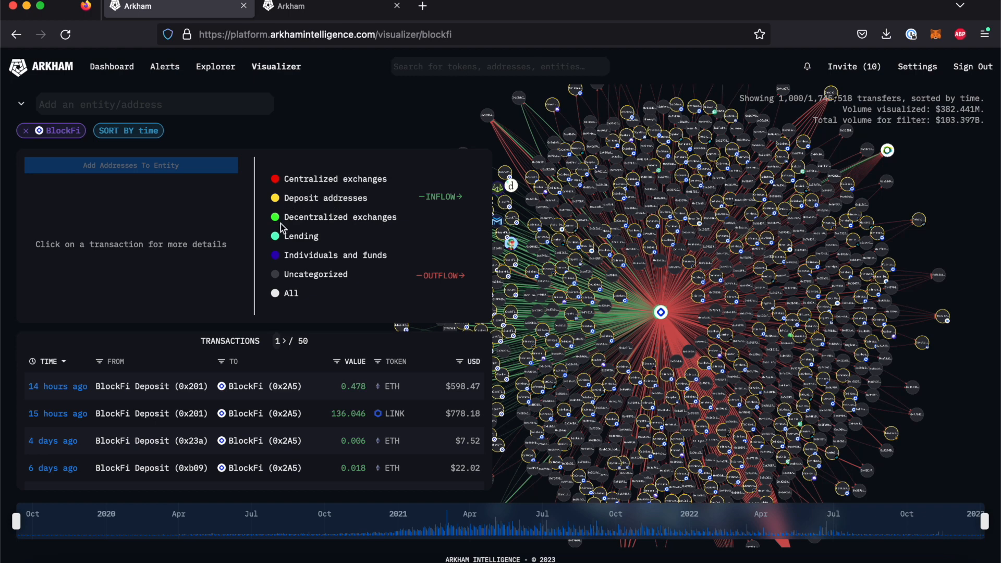
pyautogui.moveTo(271, 268)
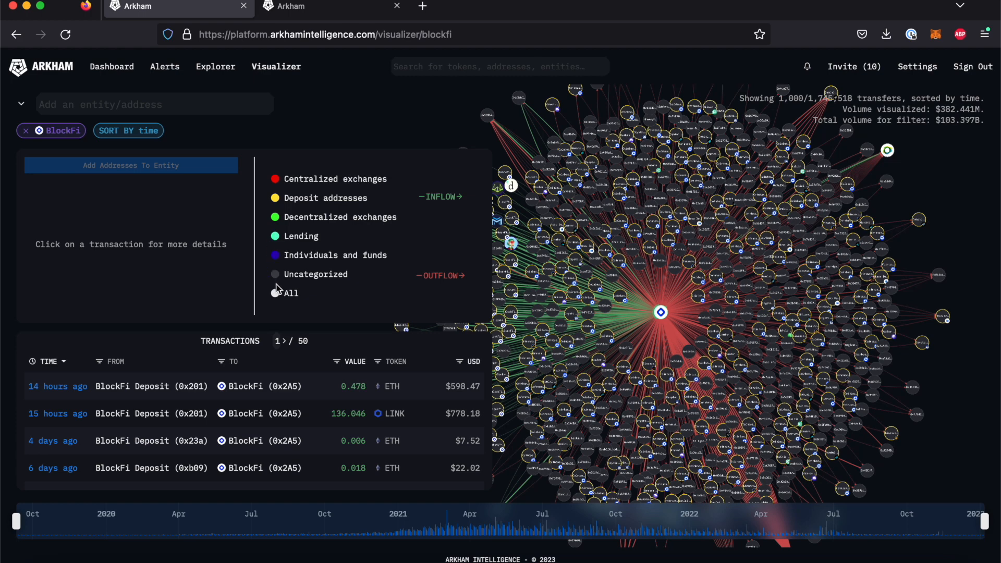
pyautogui.moveTo(276, 203)
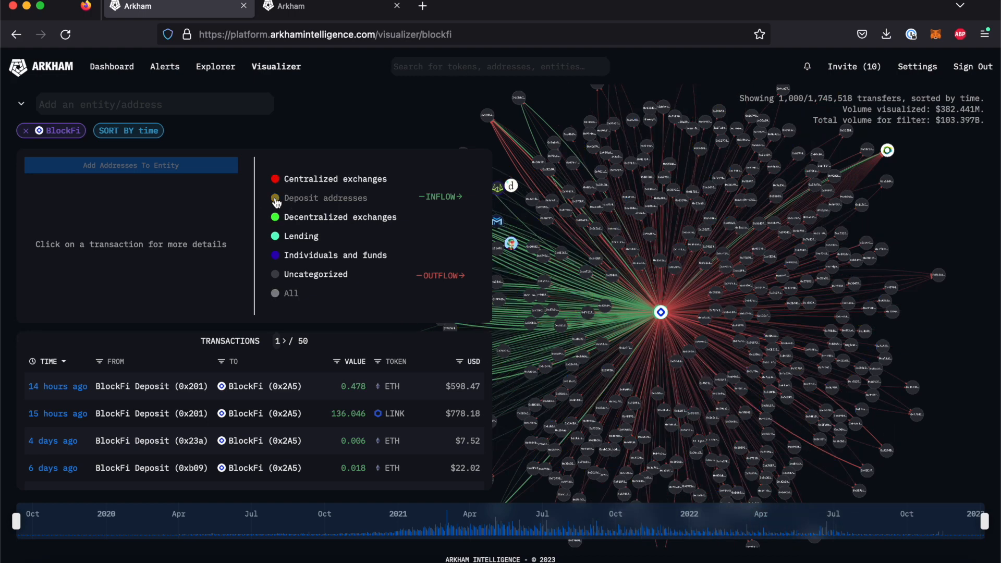
# - Toggle Deposit addresses back on and expand the side panel with BlockFi's legend and transactions
pyautogui.click(275, 198)
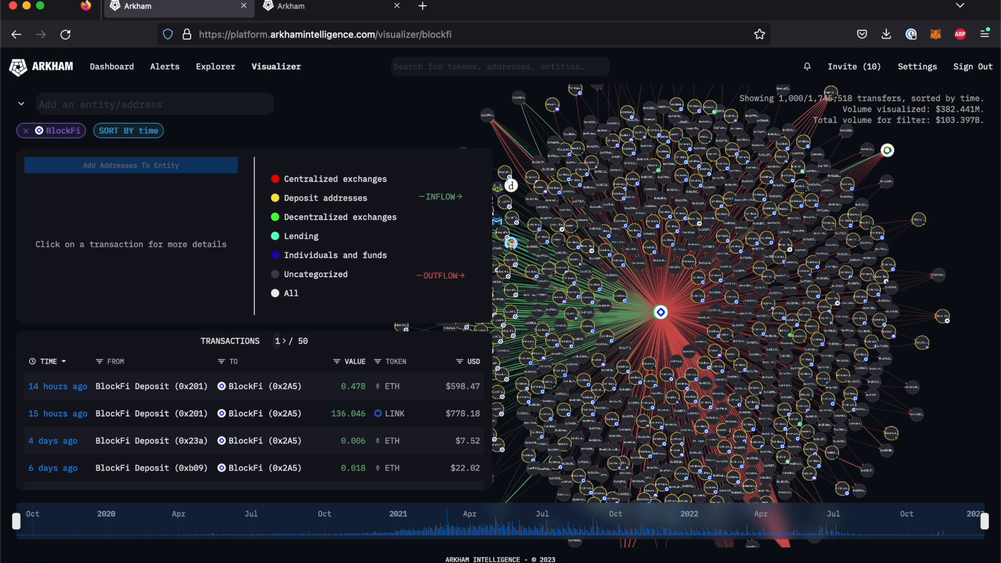
pyautogui.click(20, 103)
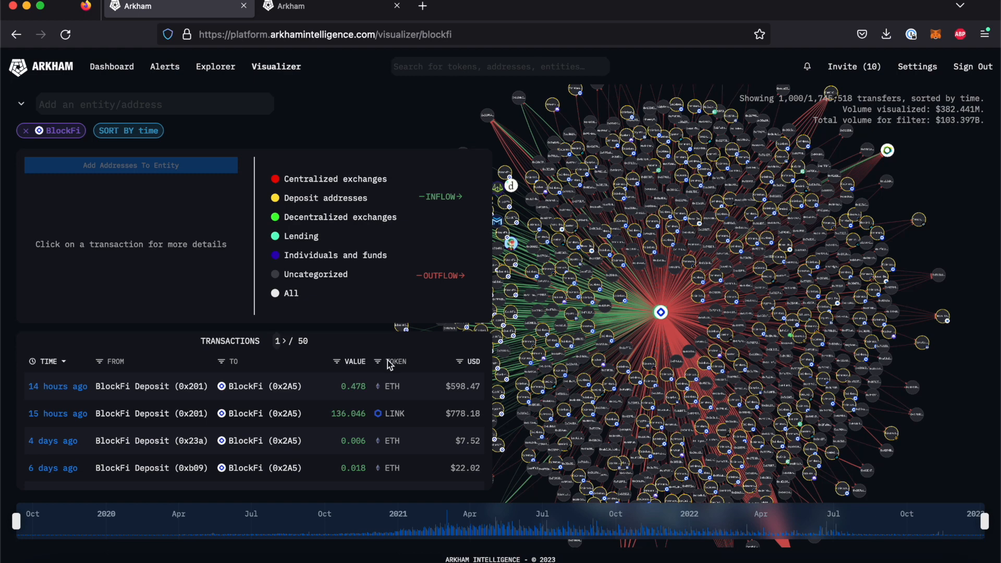
pyautogui.moveTo(380, 366)
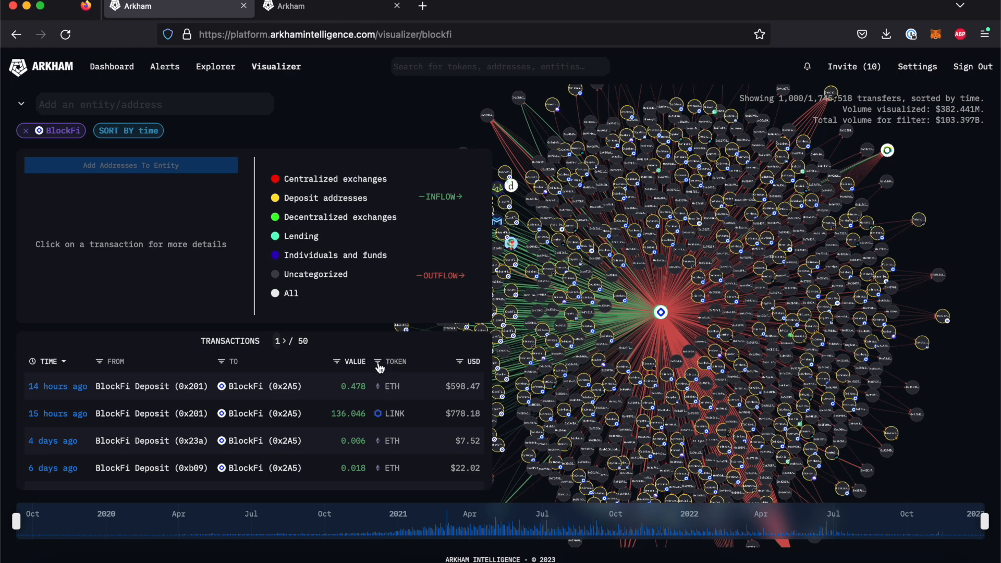
# - Filter BlockFi's transfers to FTT worth at least $1.00M, sorted by time
pyautogui.click(377, 361)
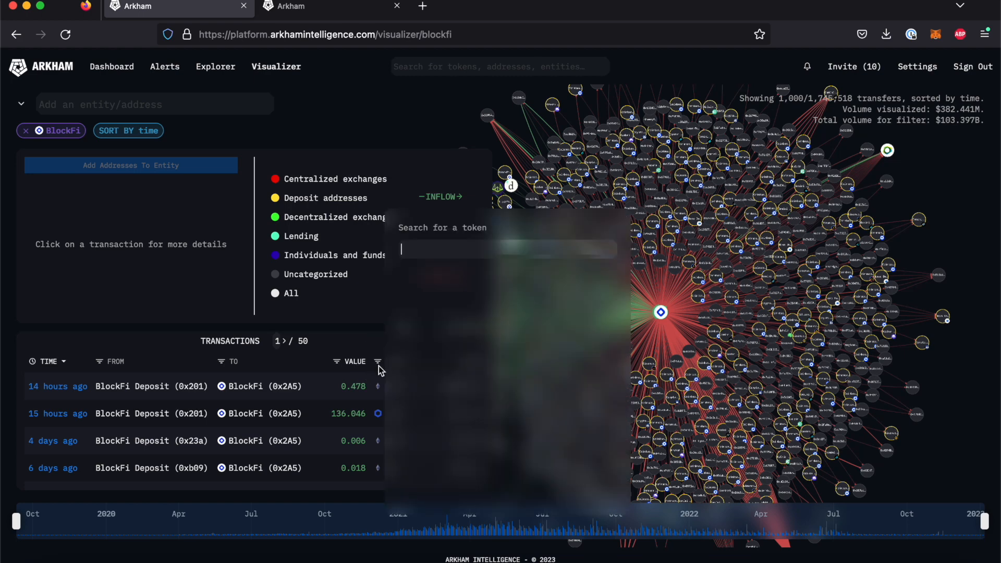
pyautogui.write('f')
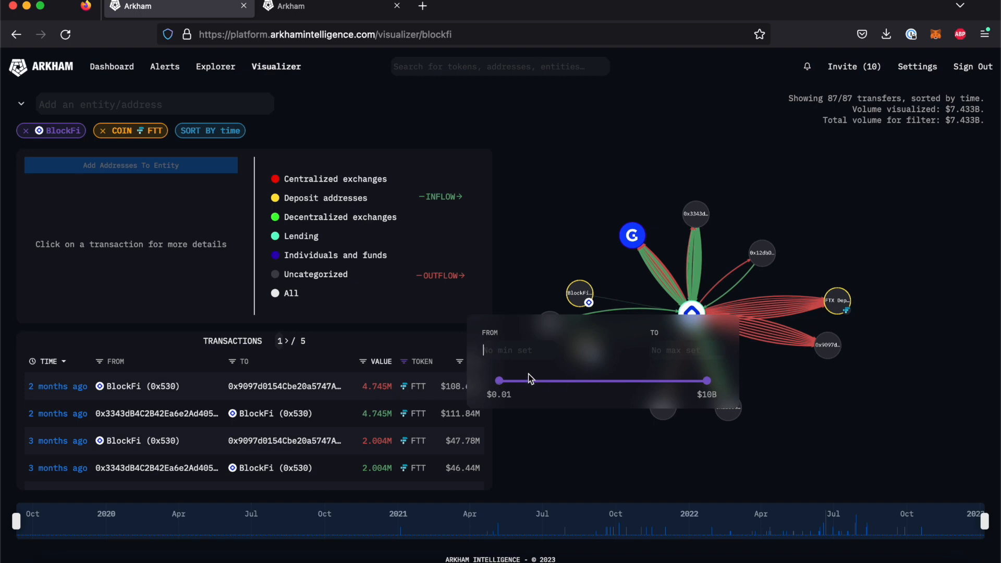
pyautogui.write('10')
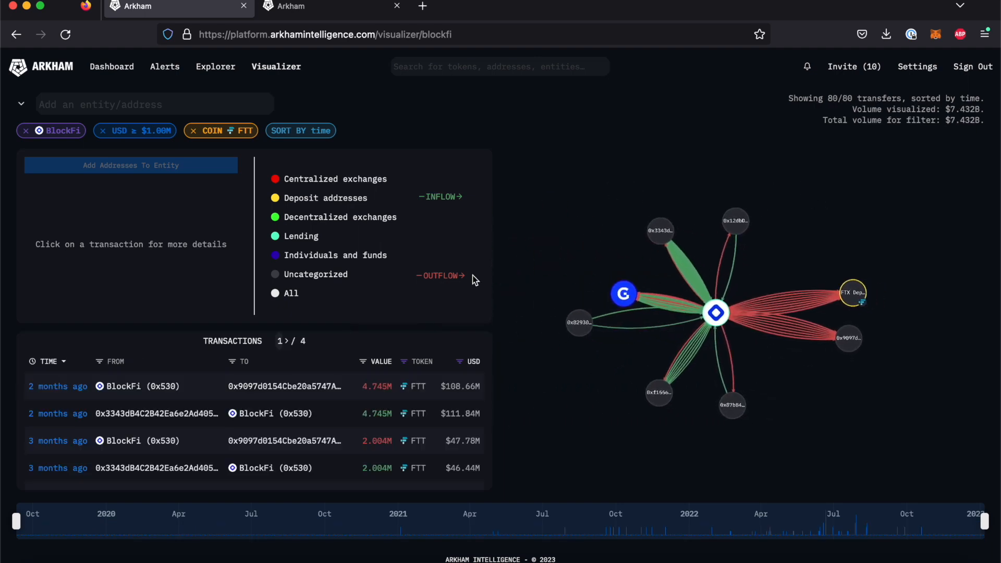
pyautogui.moveTo(25, 344)
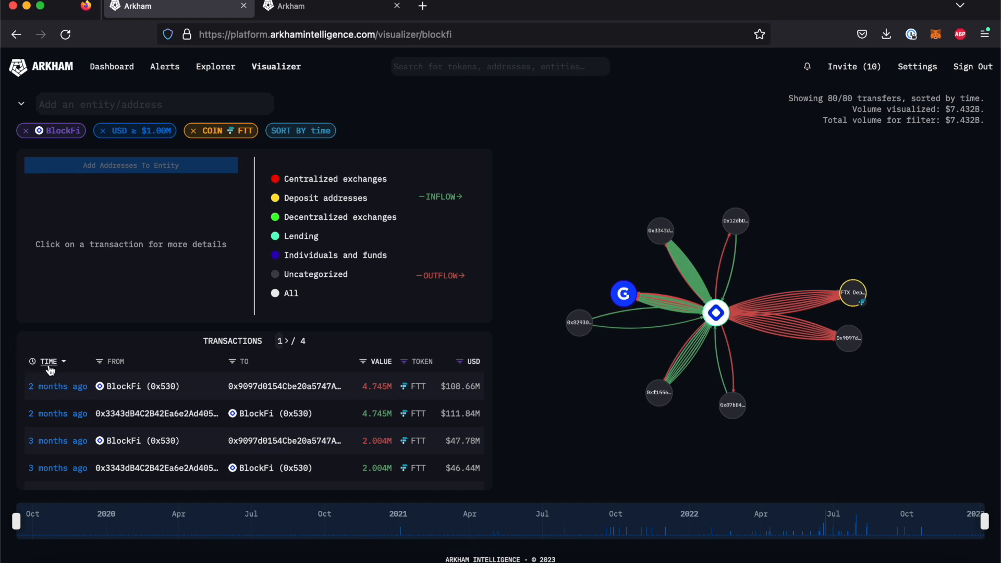
pyautogui.click(48, 361)
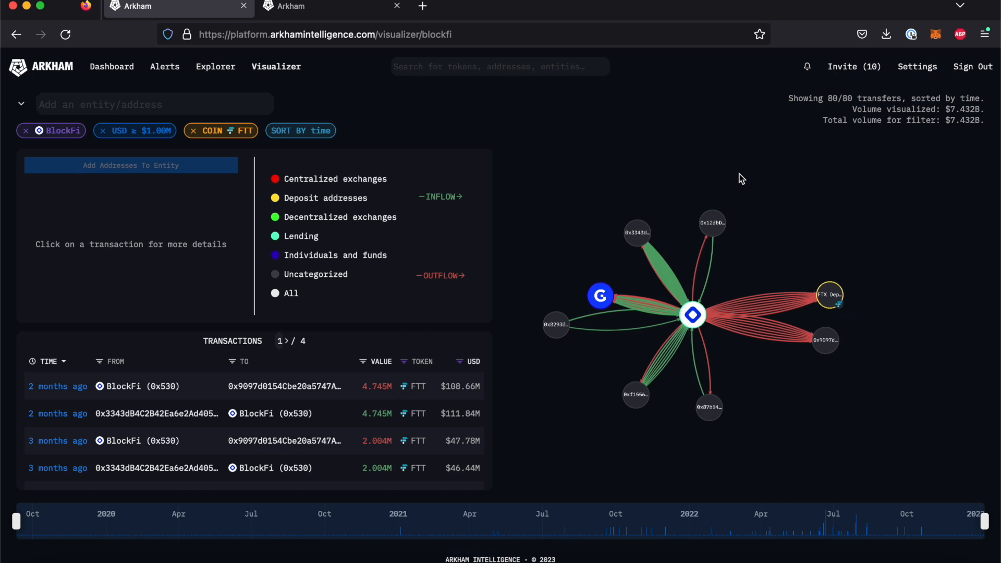
pyautogui.moveTo(926, 347)
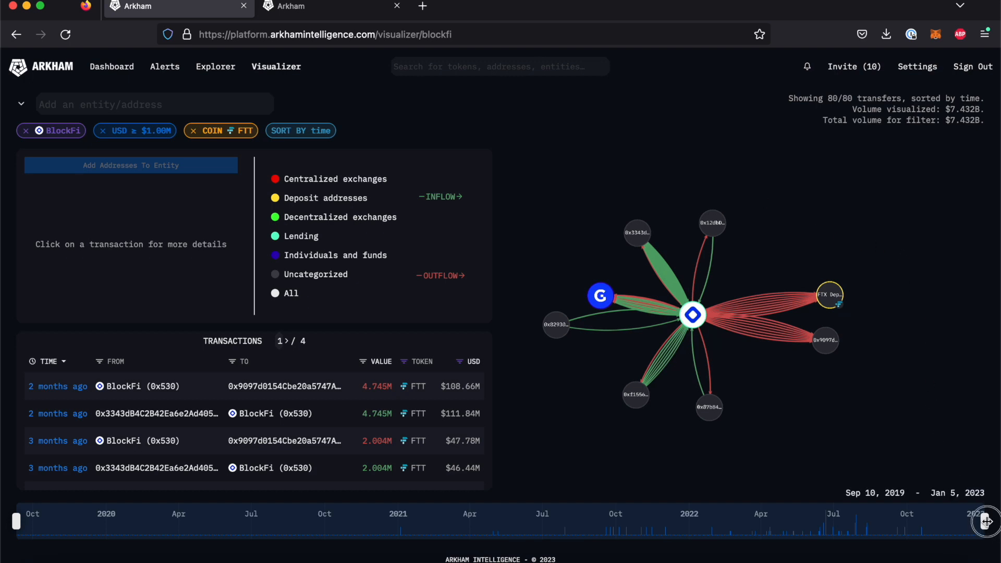
pyautogui.moveTo(986, 522); pyautogui.dragTo(776, 521)
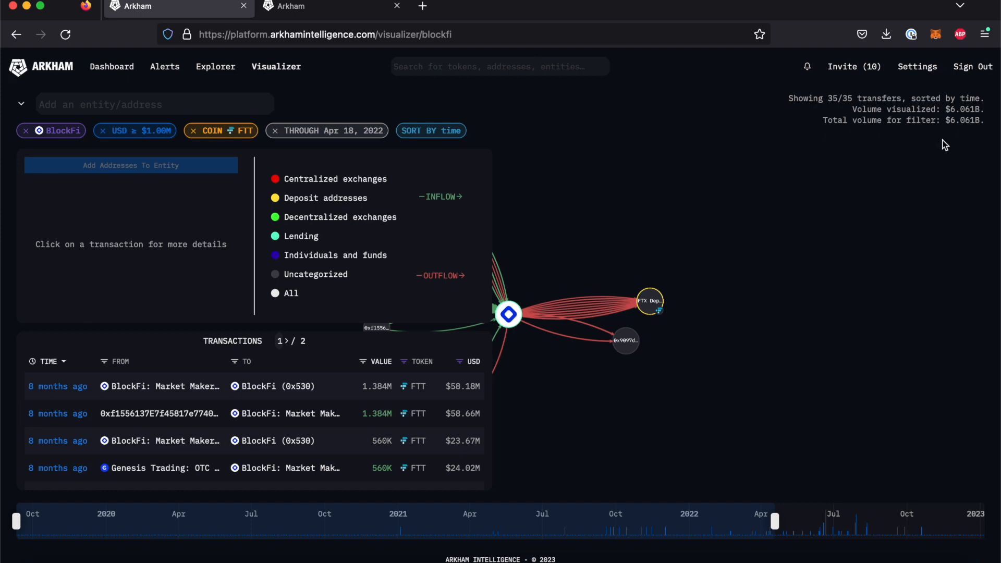
pyautogui.moveTo(774, 520)
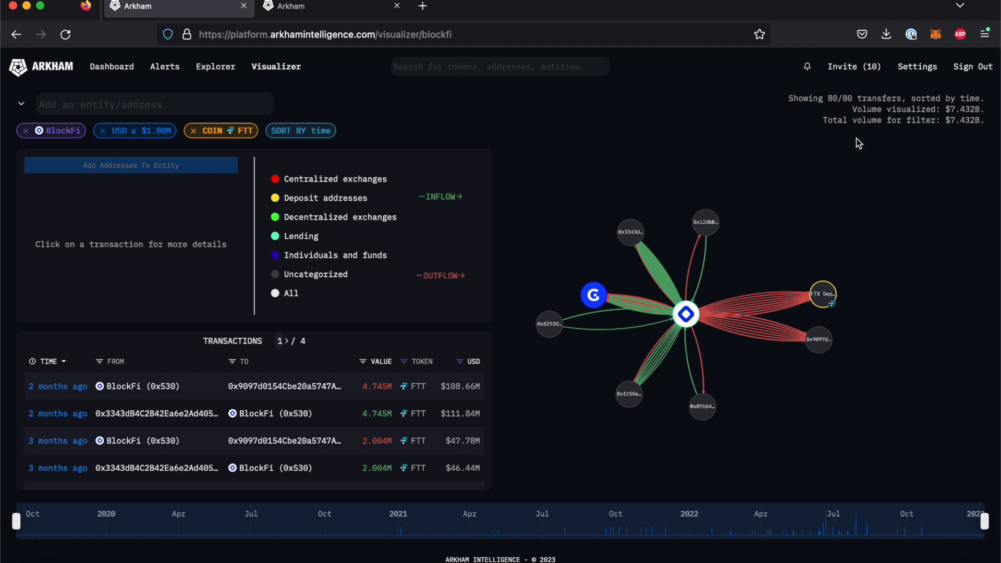
pyautogui.moveTo(876, 162)
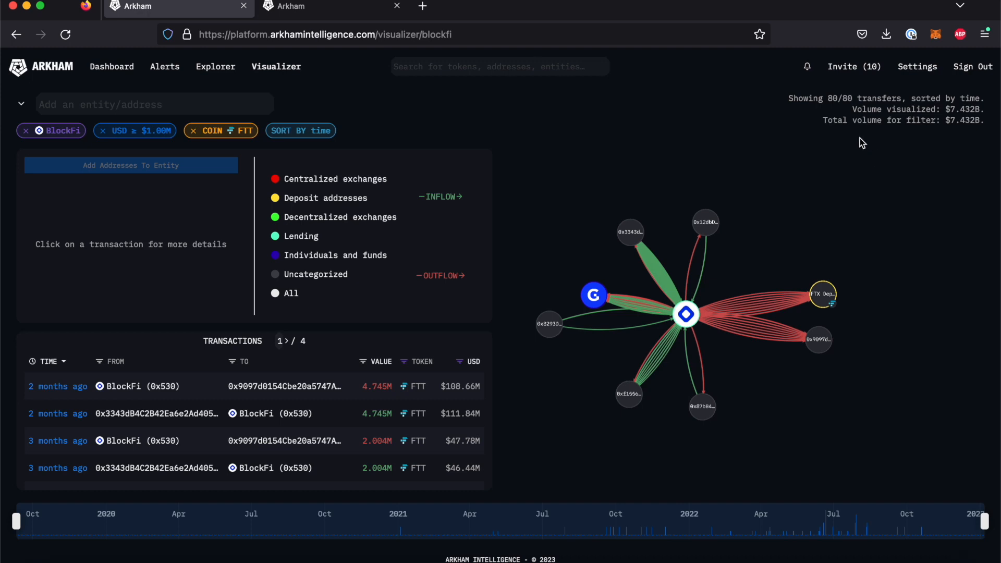
pyautogui.moveTo(919, 141)
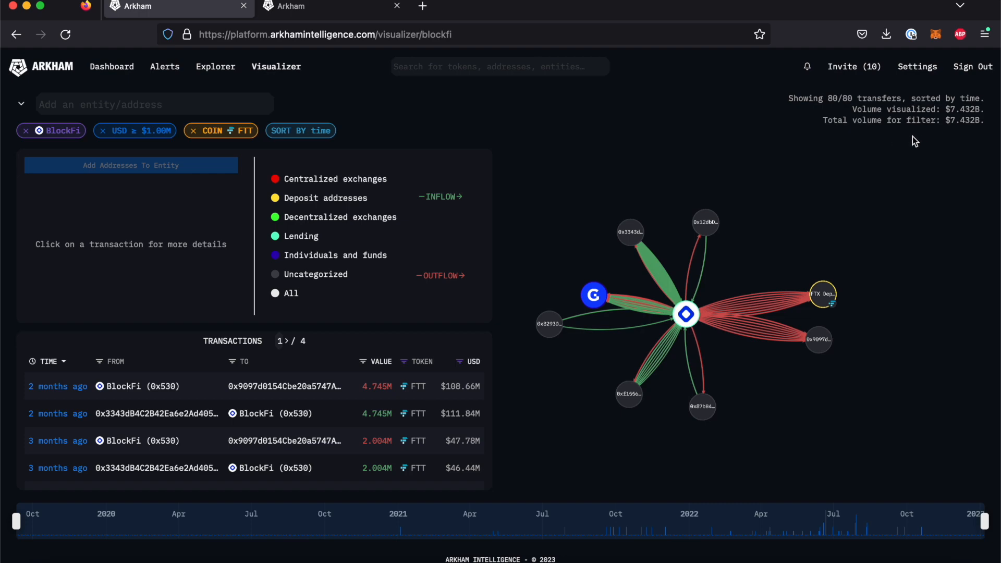
# - Collapse the side panel so only the BlockFi FTT transfer graph shows
pyautogui.click(20, 103)
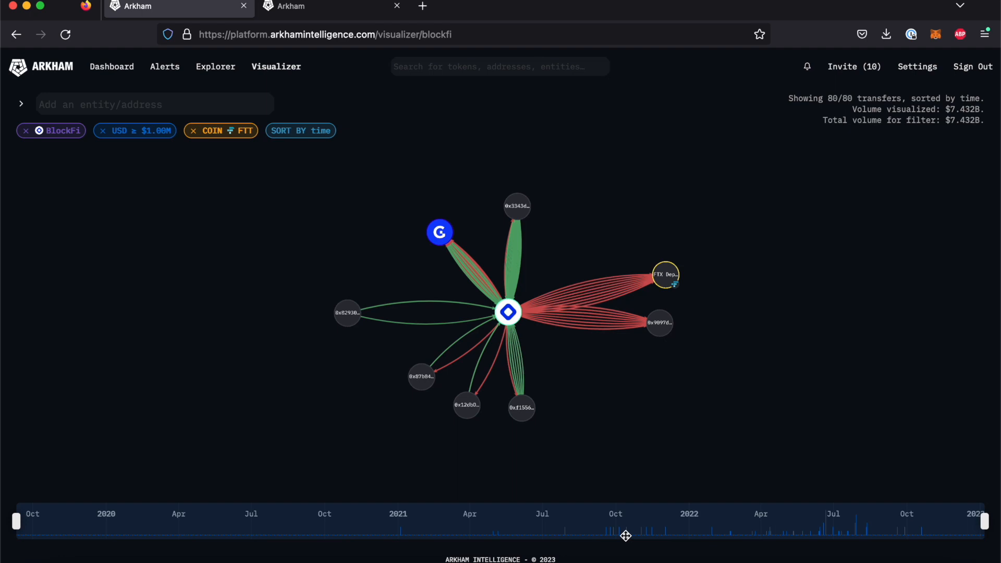
pyautogui.moveTo(102, 131)
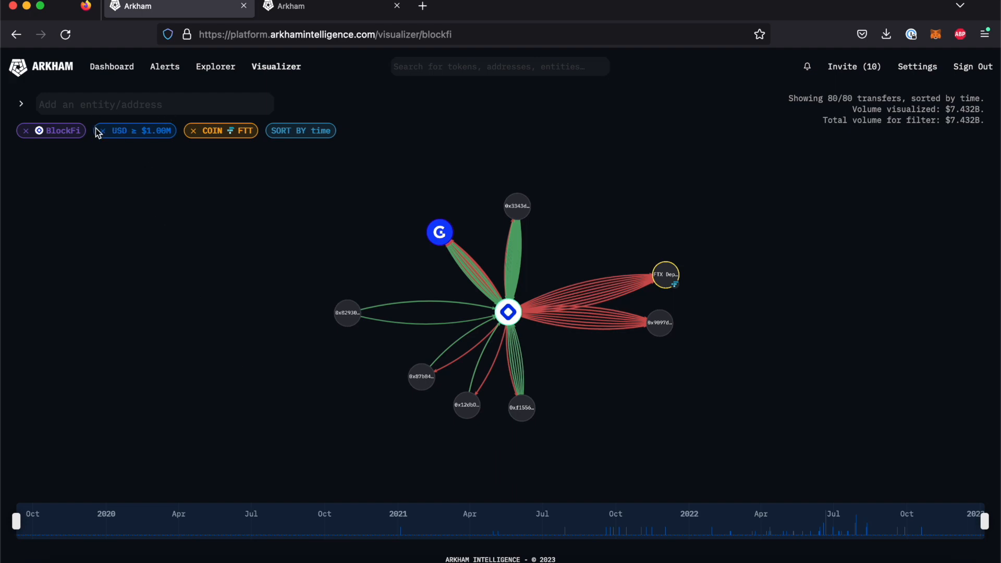
pyautogui.moveTo(102, 137)
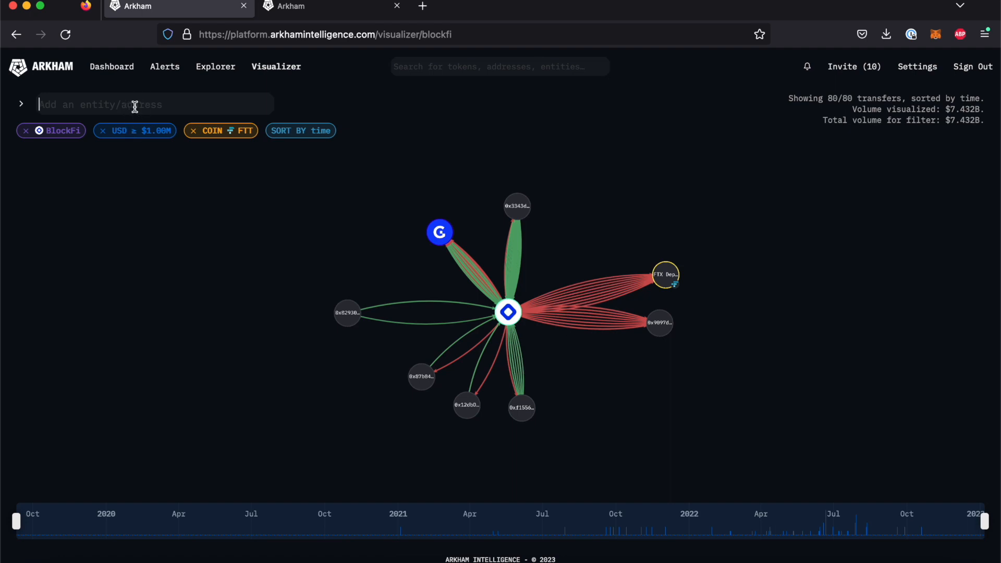
# - Add Alameda Research to the graph and drag one BlockFi node apart
pyautogui.write('alameda')
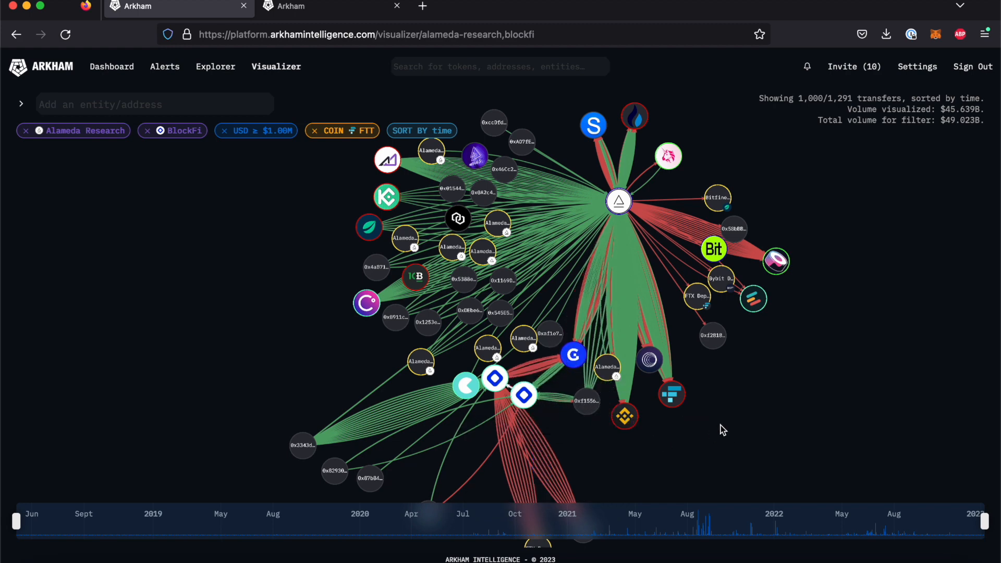
pyautogui.moveTo(724, 433)
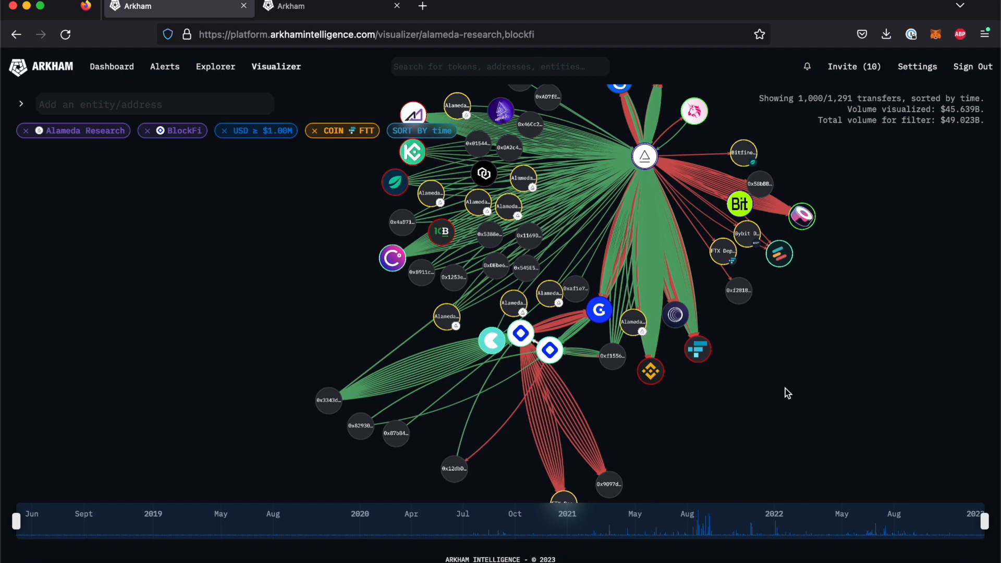
pyautogui.moveTo(595, 365)
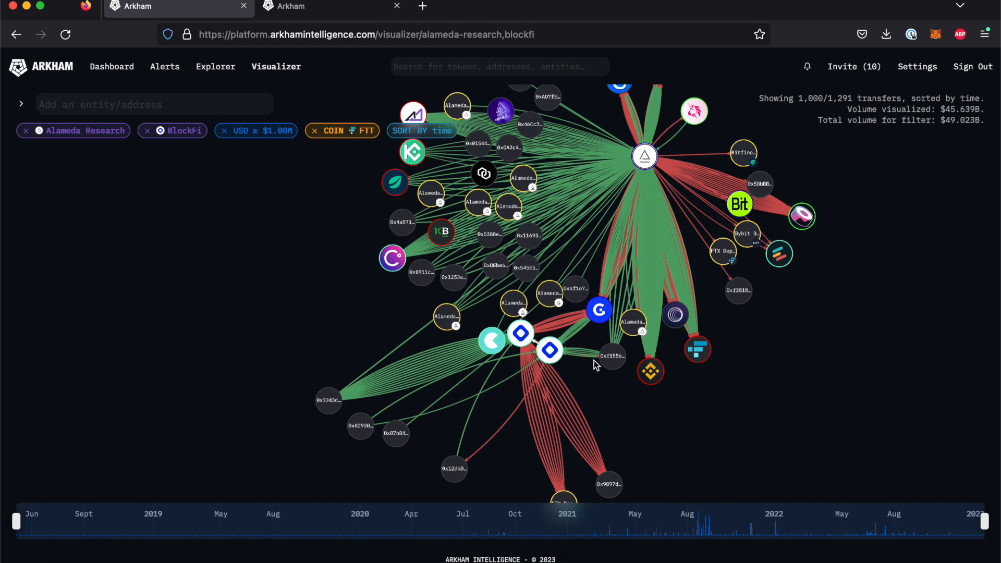
pyautogui.moveTo(549, 350); pyautogui.dragTo(571, 363)
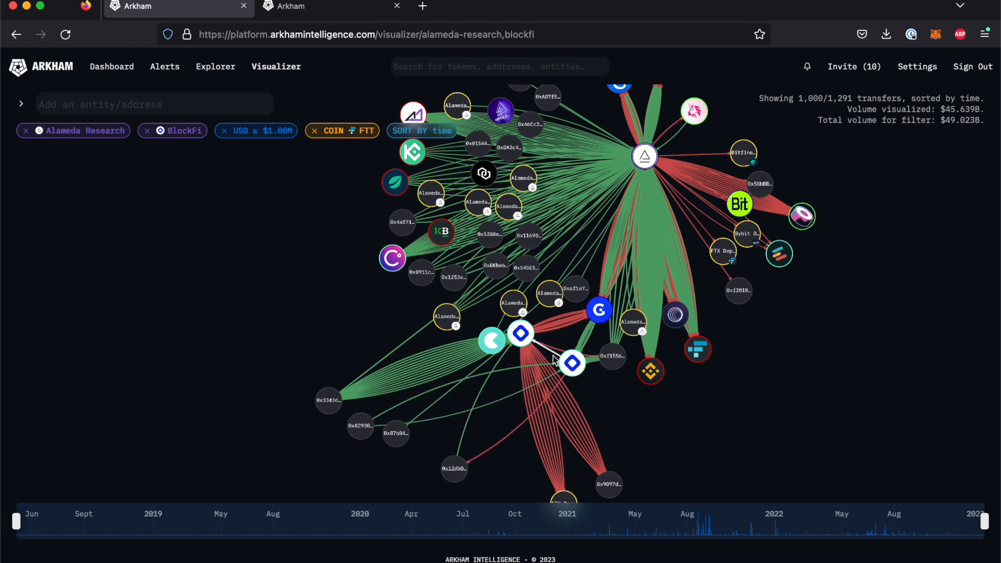
pyautogui.moveTo(547, 356)
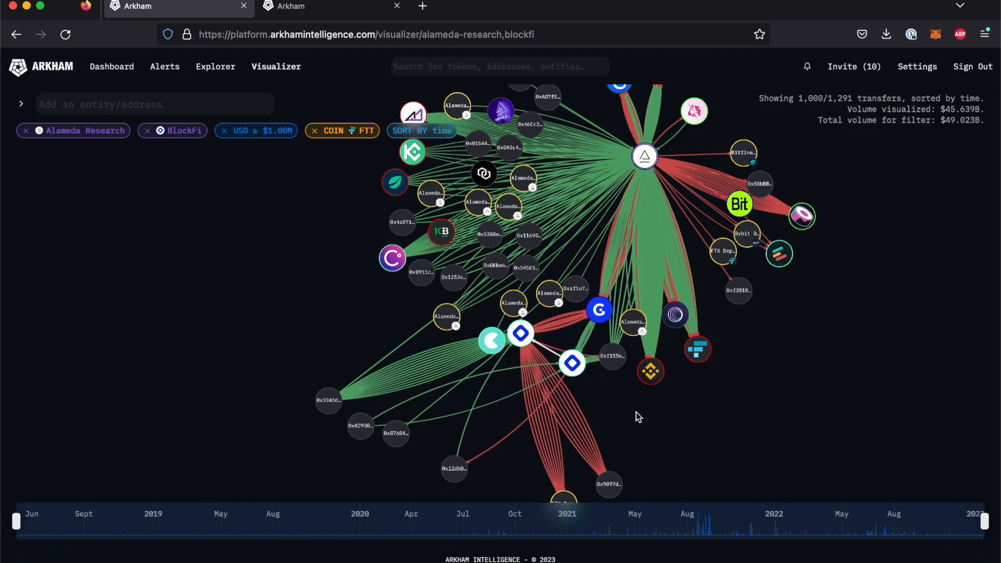
pyautogui.moveTo(370, 318)
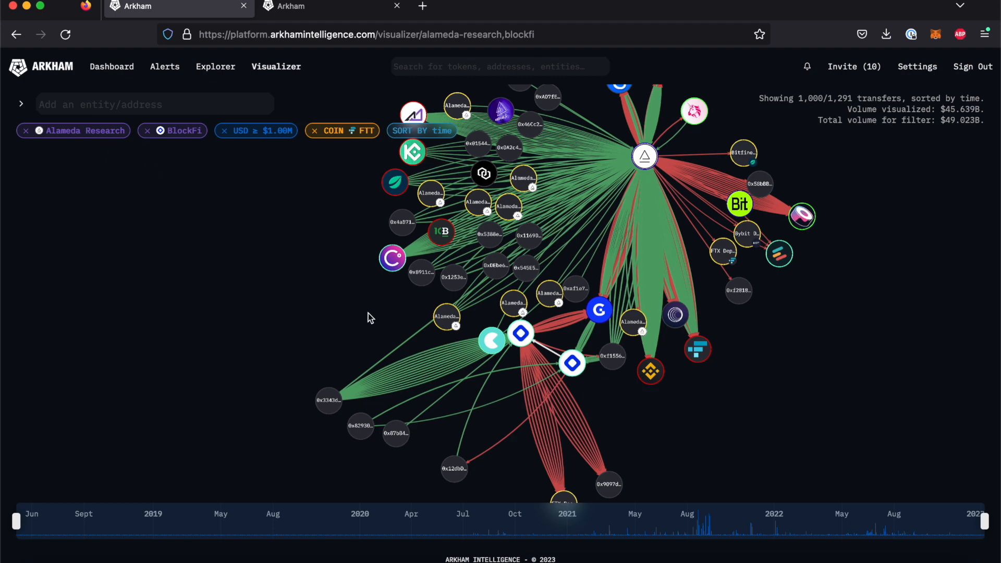
pyautogui.moveTo(822, 150)
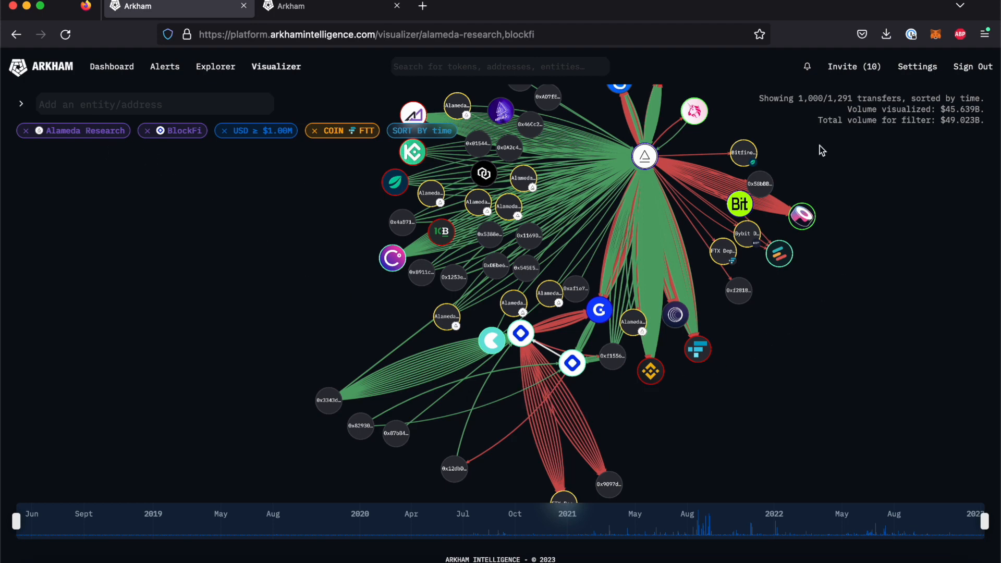
pyautogui.moveTo(809, 112)
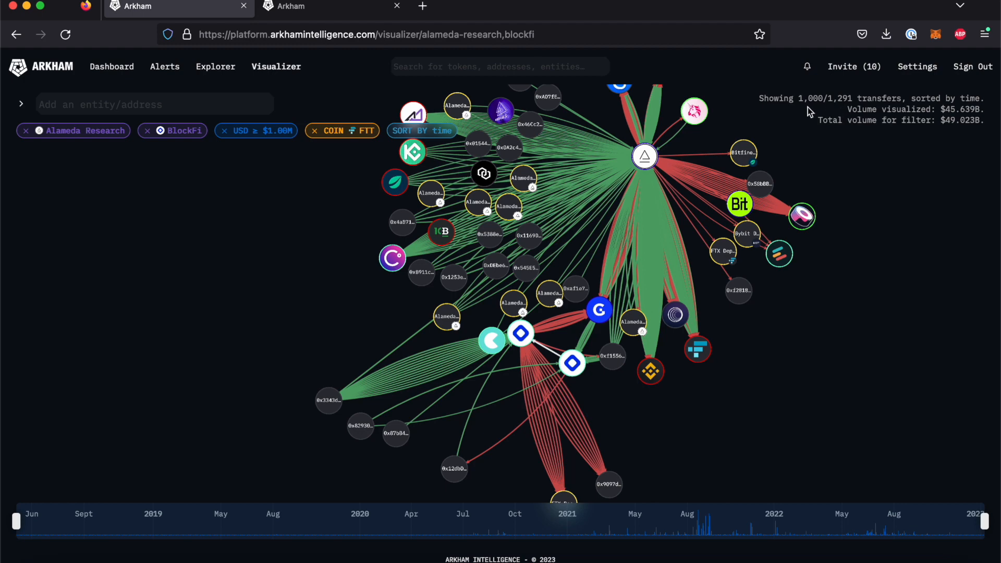
pyautogui.moveTo(759, 324)
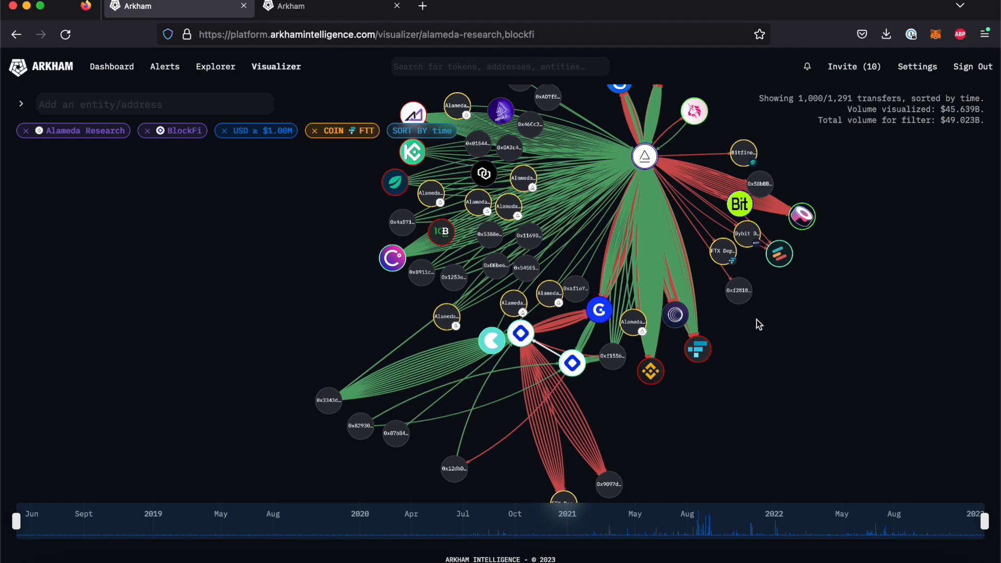
pyautogui.moveTo(829, 140)
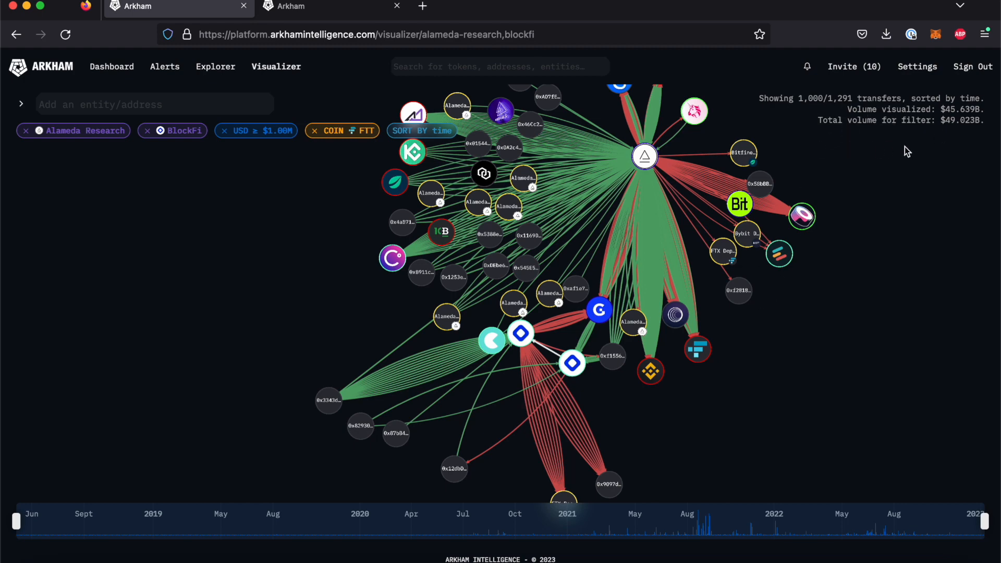
pyautogui.moveTo(863, 179)
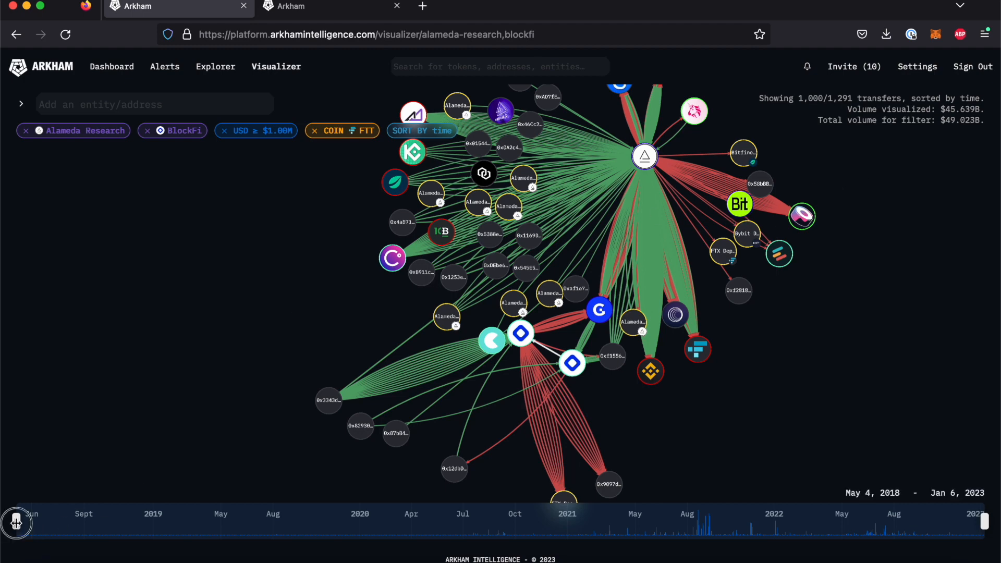
# - Start the time range at Oct 1, 2021 and move the Genesis cluster away from the hub
pyautogui.moveTo(18, 522); pyautogui.dragTo(699, 522)
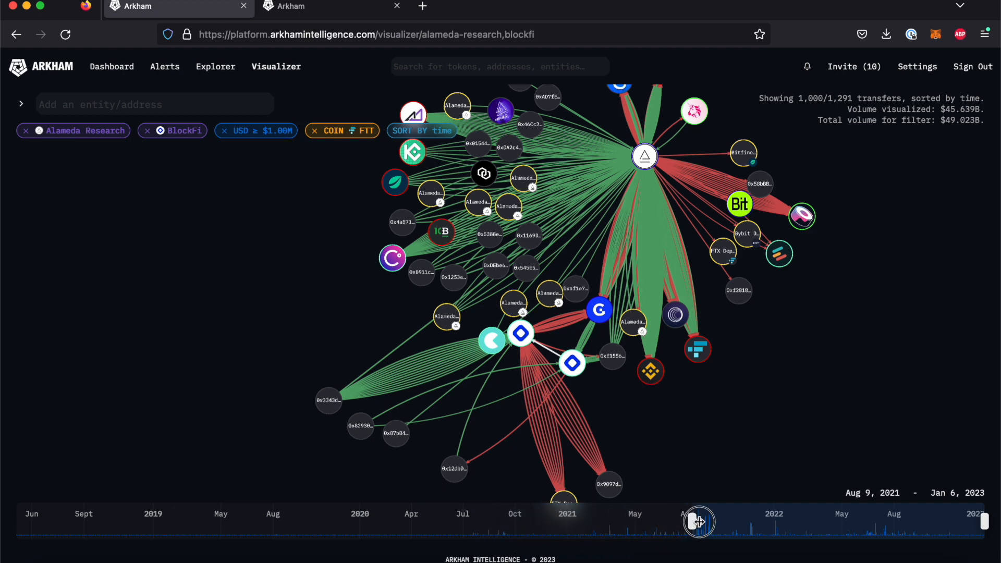
pyautogui.moveTo(698, 520); pyautogui.dragTo(720, 518)
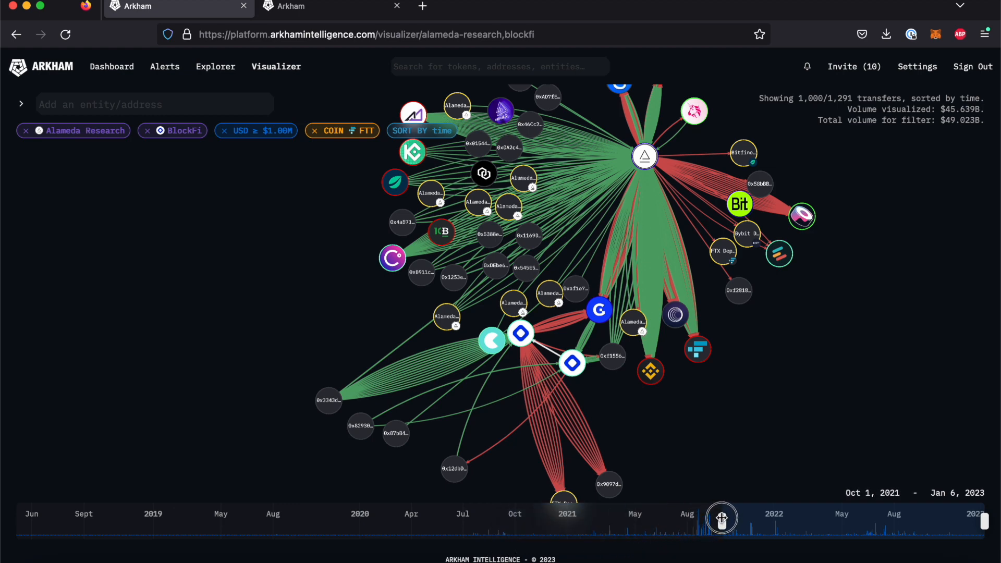
pyautogui.moveTo(722, 518); pyautogui.dragTo(722, 520)
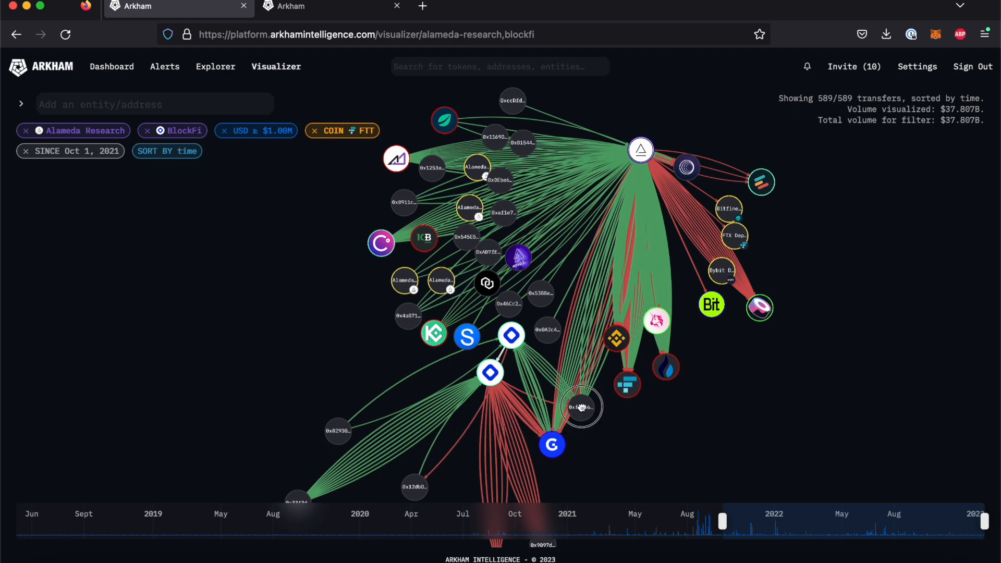
pyautogui.moveTo(579, 406); pyautogui.dragTo(539, 388)
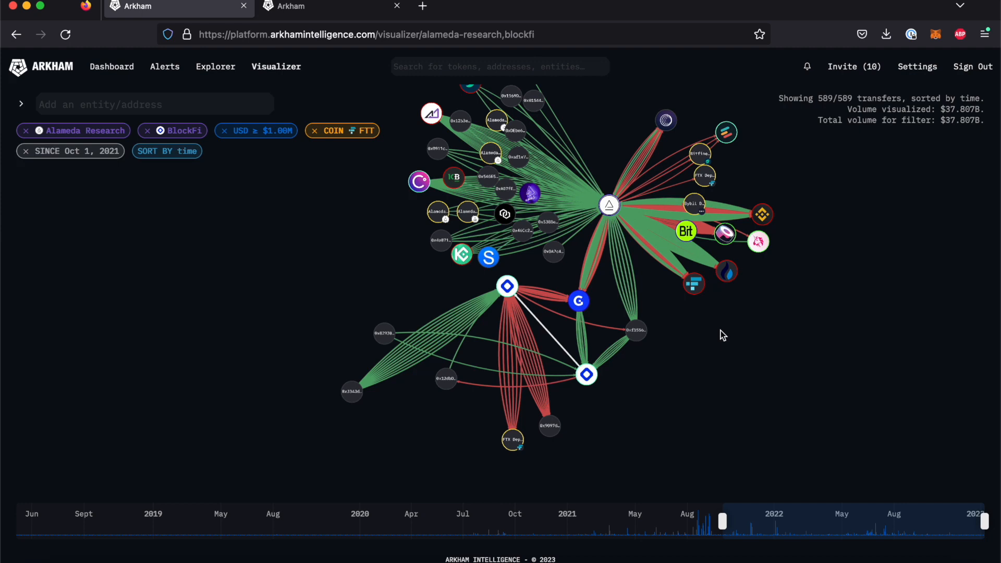
pyautogui.moveTo(652, 355)
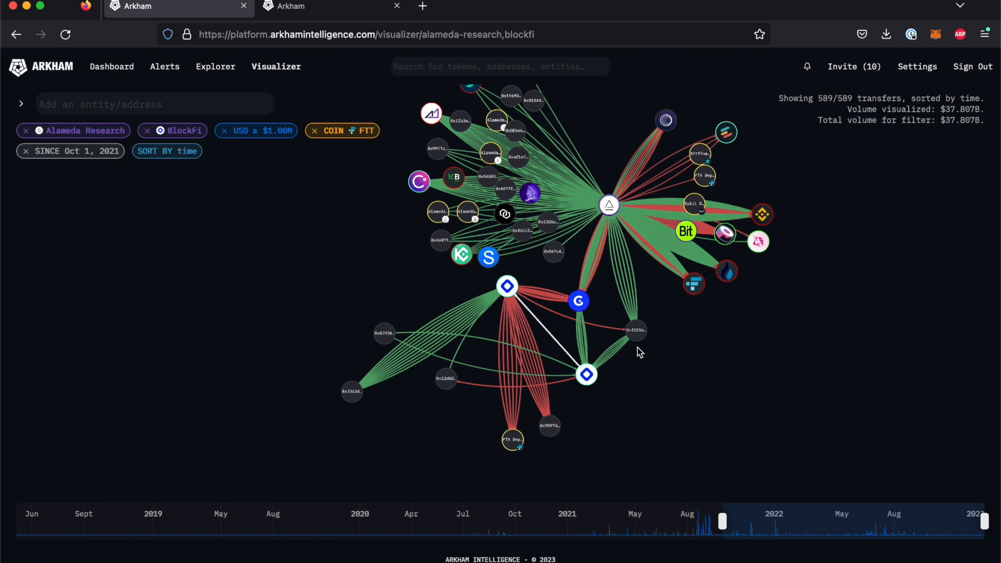
pyautogui.moveTo(577, 301)
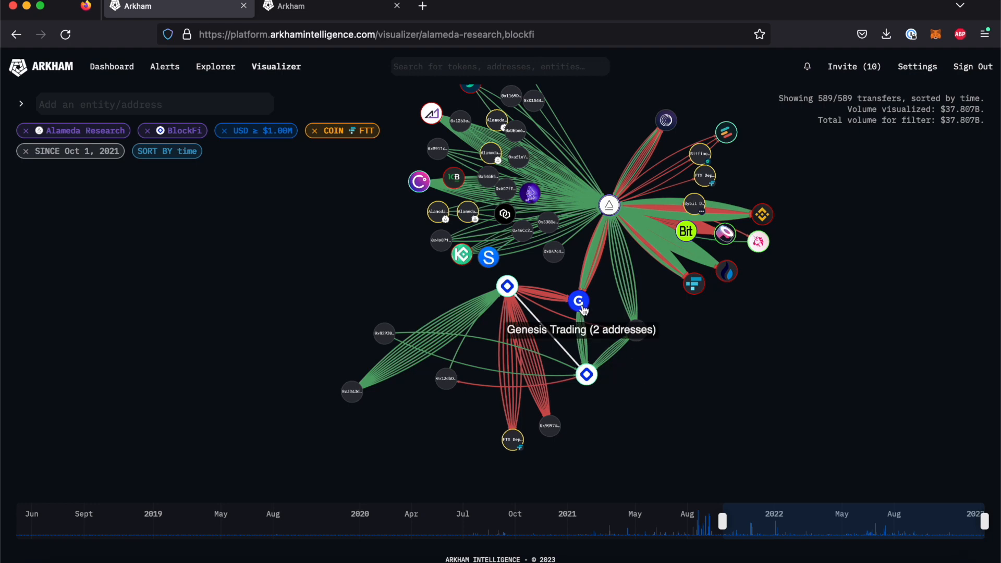
pyautogui.moveTo(619, 348)
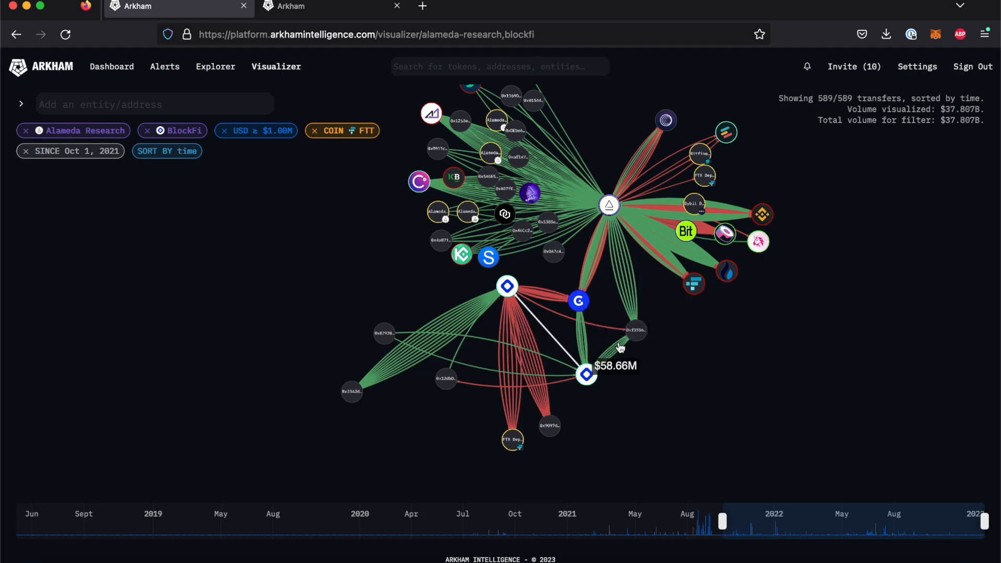
pyautogui.moveTo(634, 330)
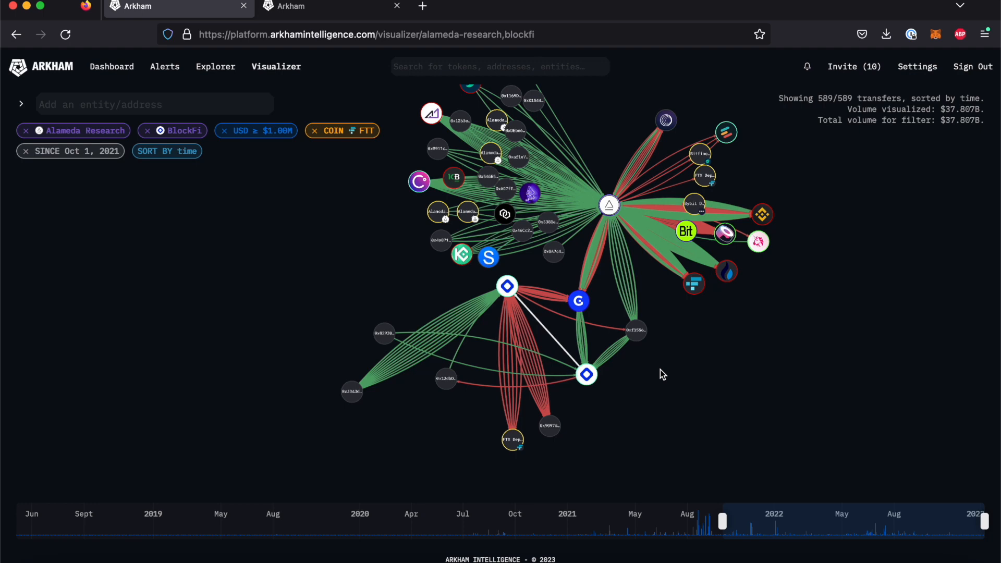
pyautogui.moveTo(614, 364)
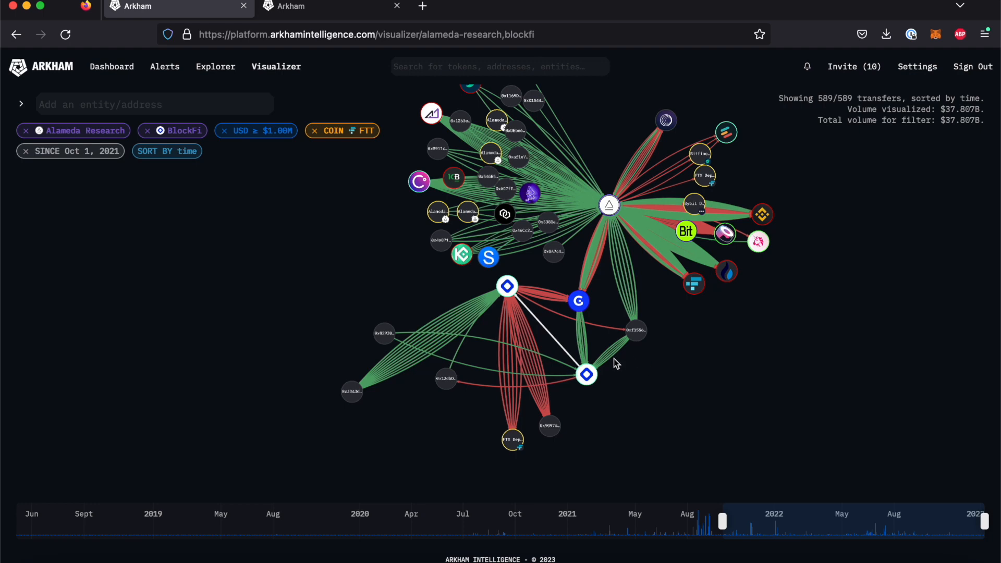
pyautogui.moveTo(617, 225)
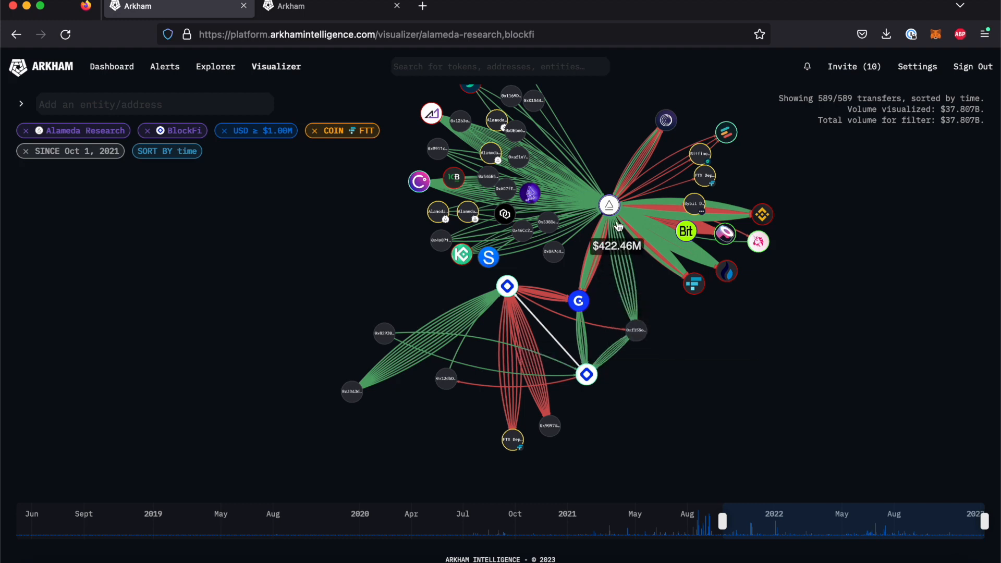
pyautogui.moveTo(589, 341)
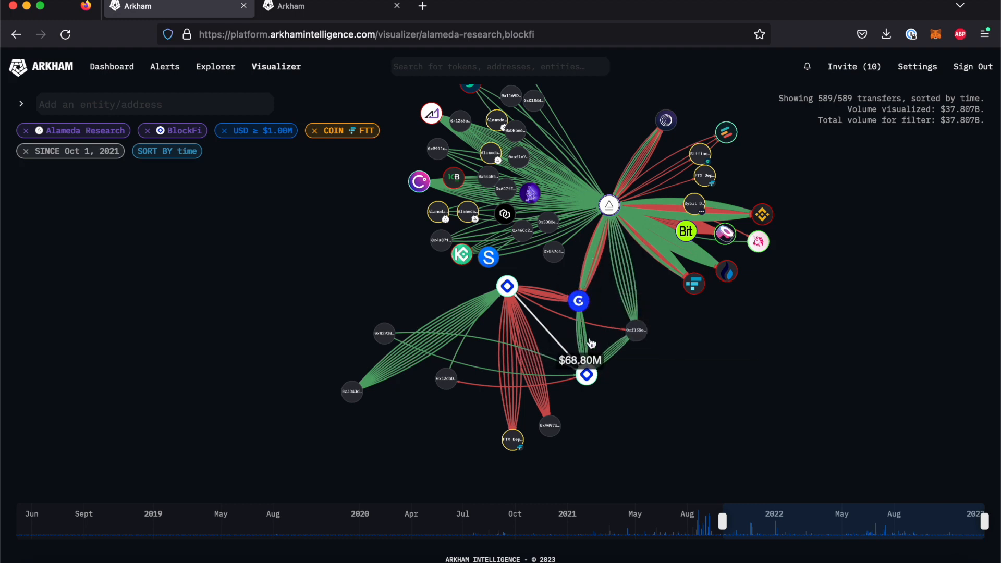
pyautogui.moveTo(670, 376)
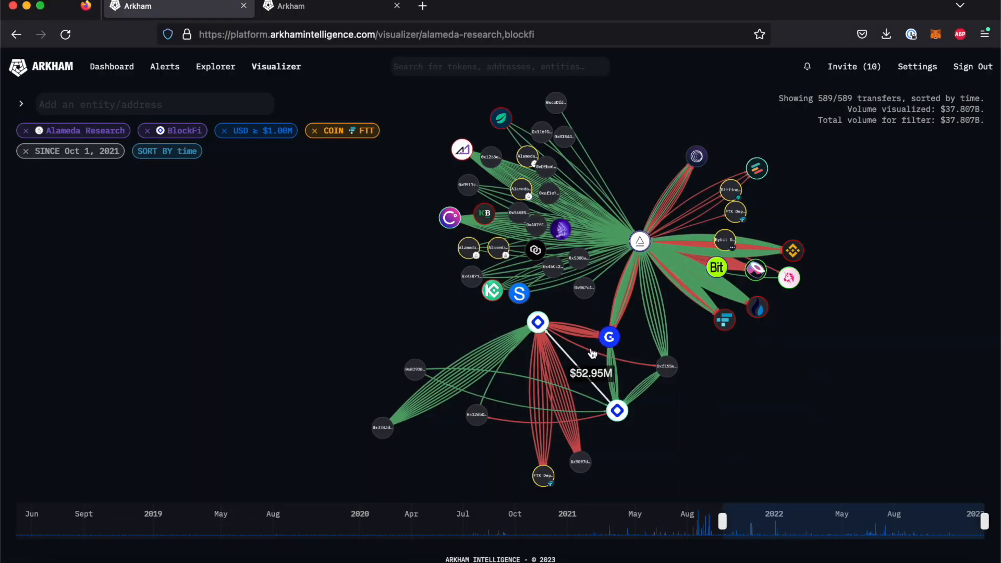
pyautogui.click(590, 373)
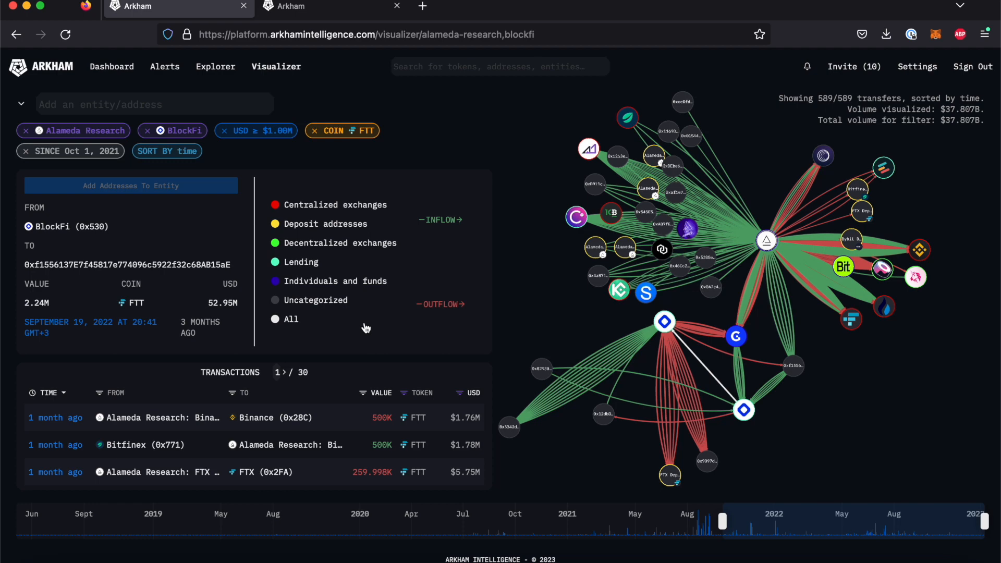
pyautogui.moveTo(159, 301)
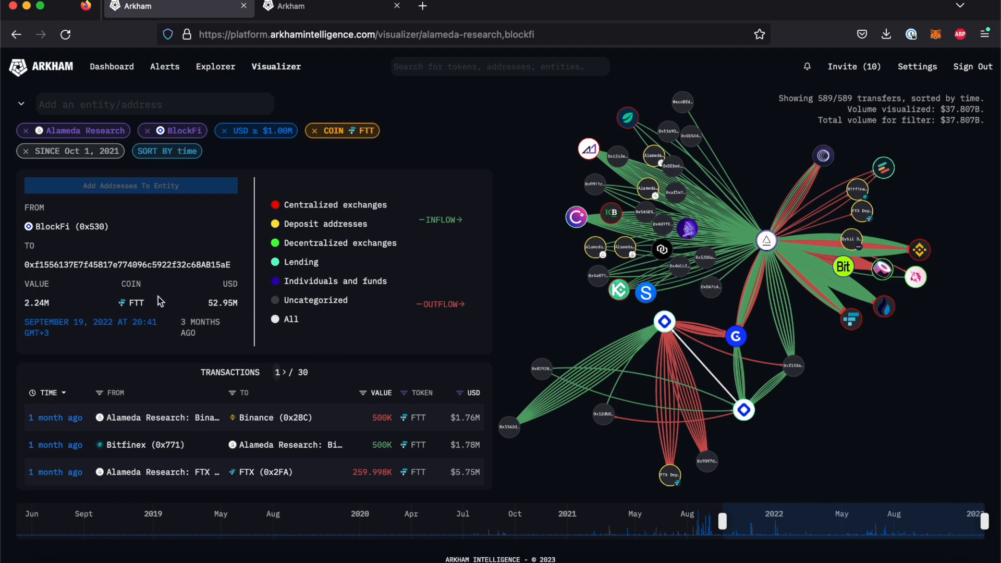
pyautogui.moveTo(211, 298)
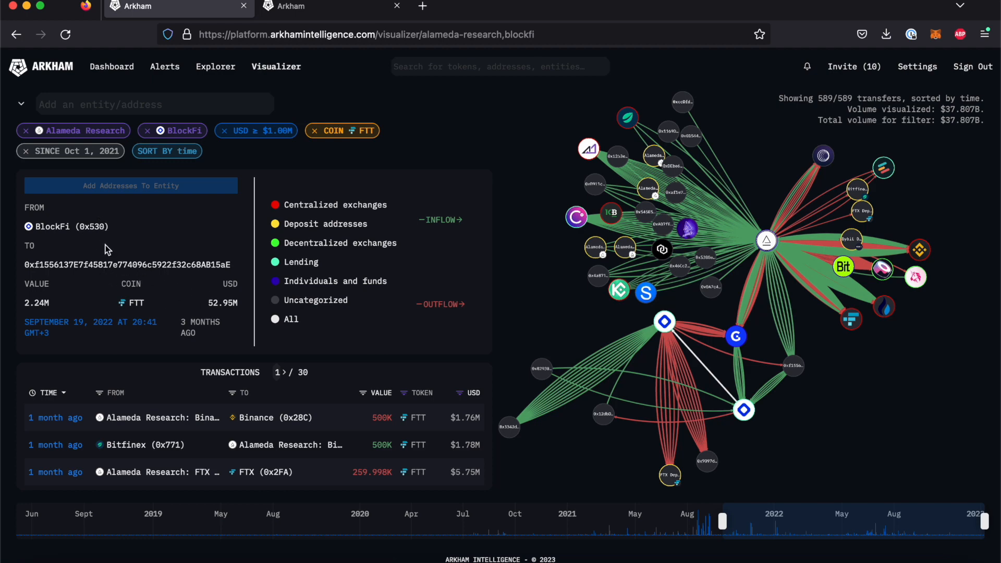
pyautogui.moveTo(83, 225)
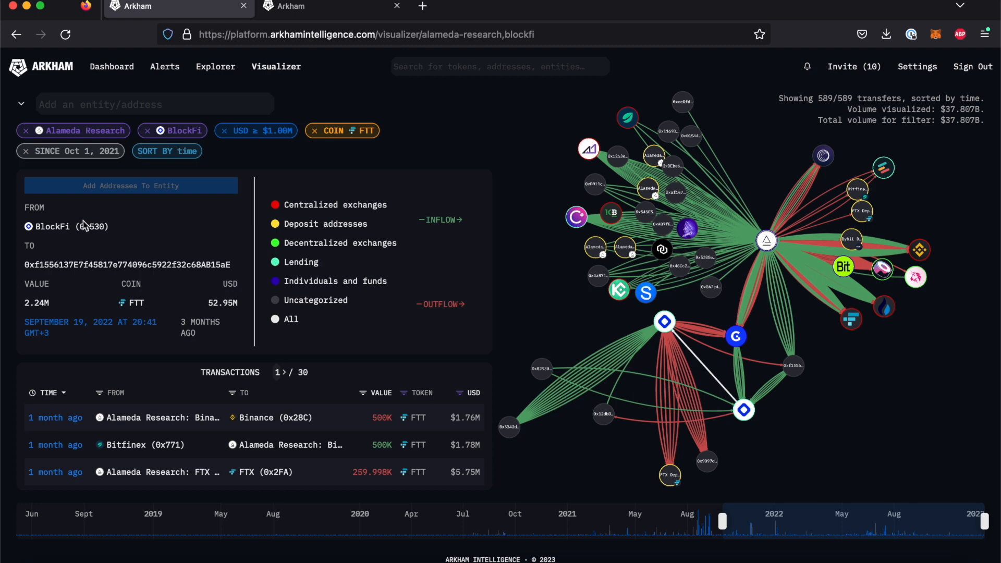
# - Open BlockFi's 0x530 address page and the Sept 19 transaction link in new tabs
pyautogui.rightClick(66, 226)
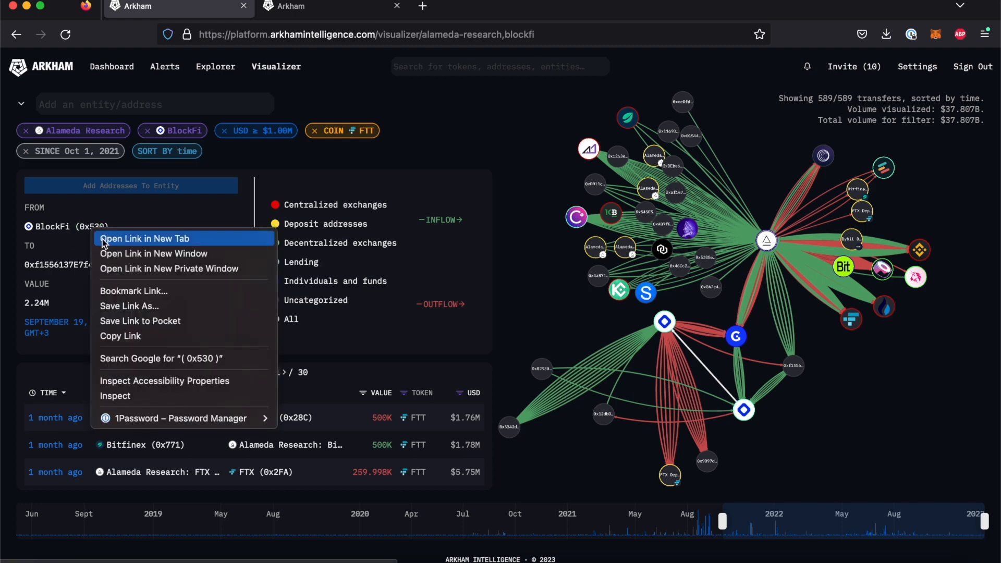
pyautogui.click(144, 238)
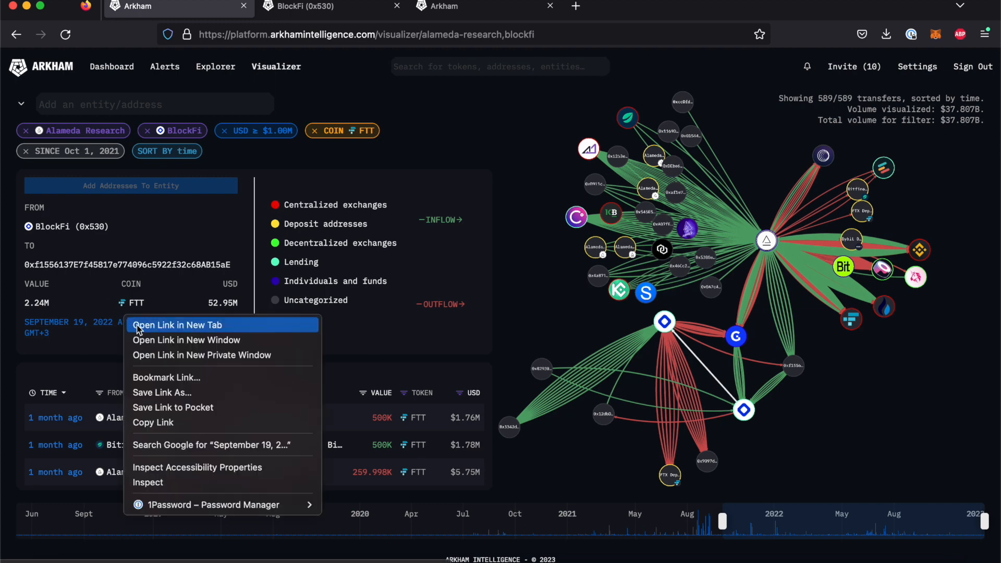
pyautogui.click(177, 325)
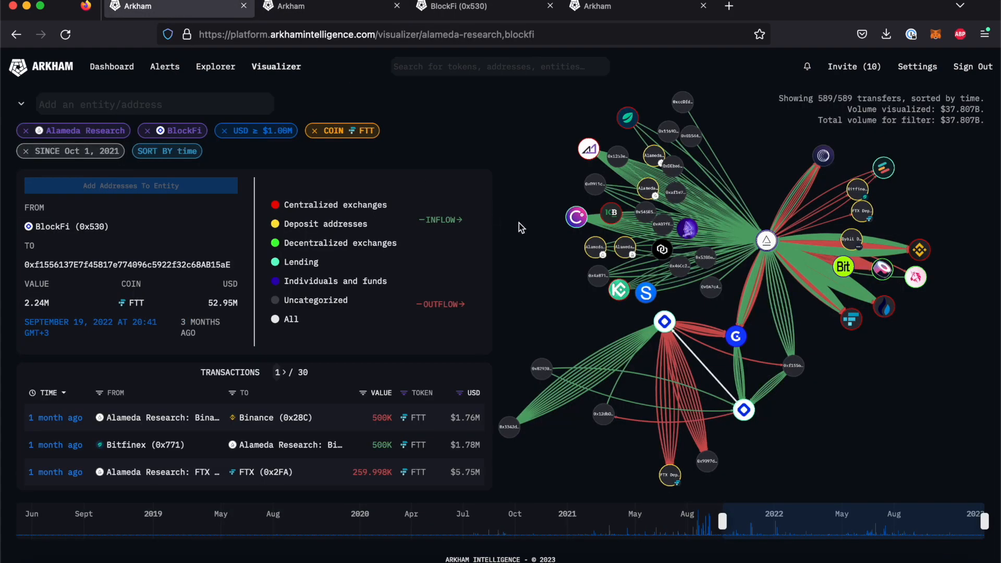
pyautogui.moveTo(534, 242)
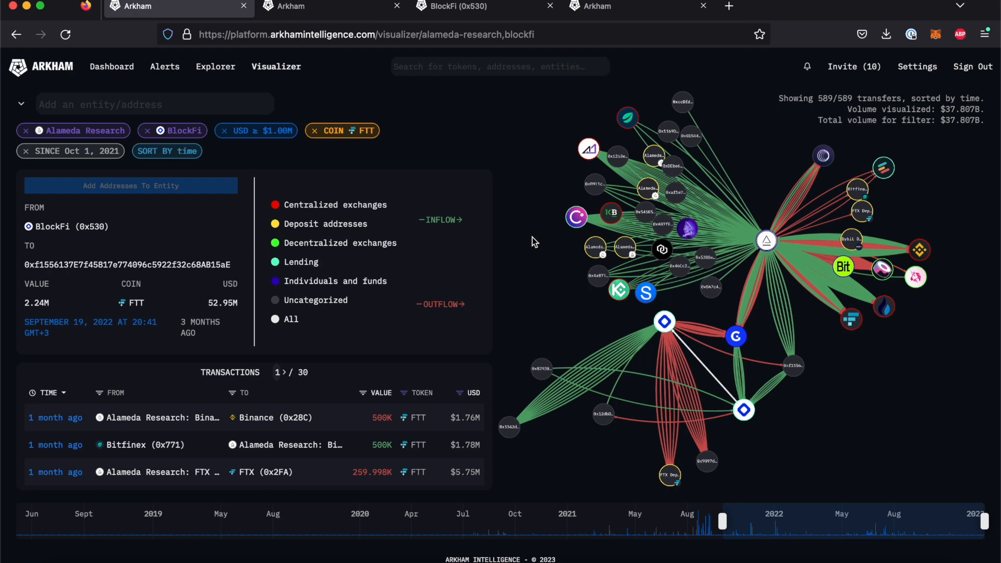
pyautogui.moveTo(563, 213)
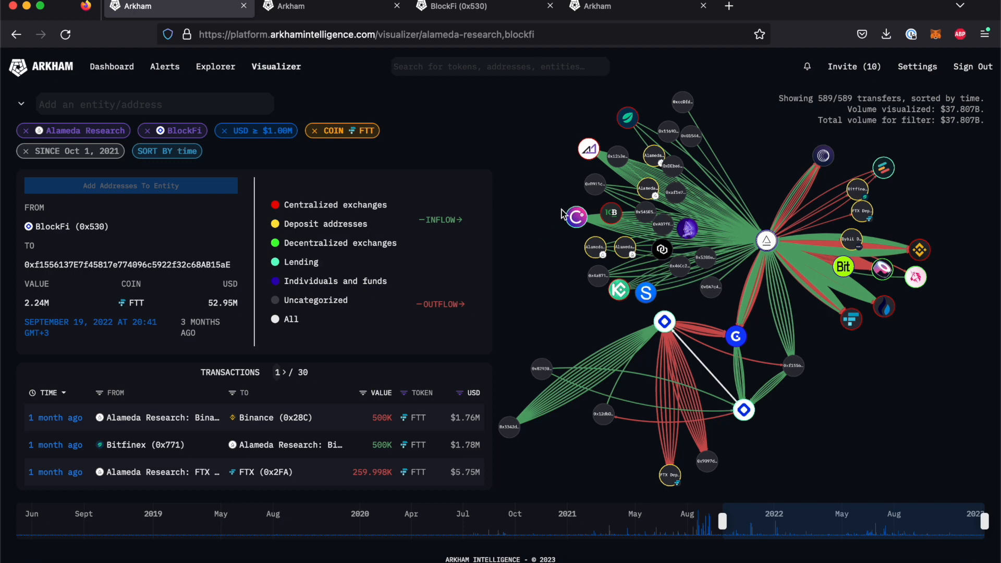
pyautogui.moveTo(575, 217)
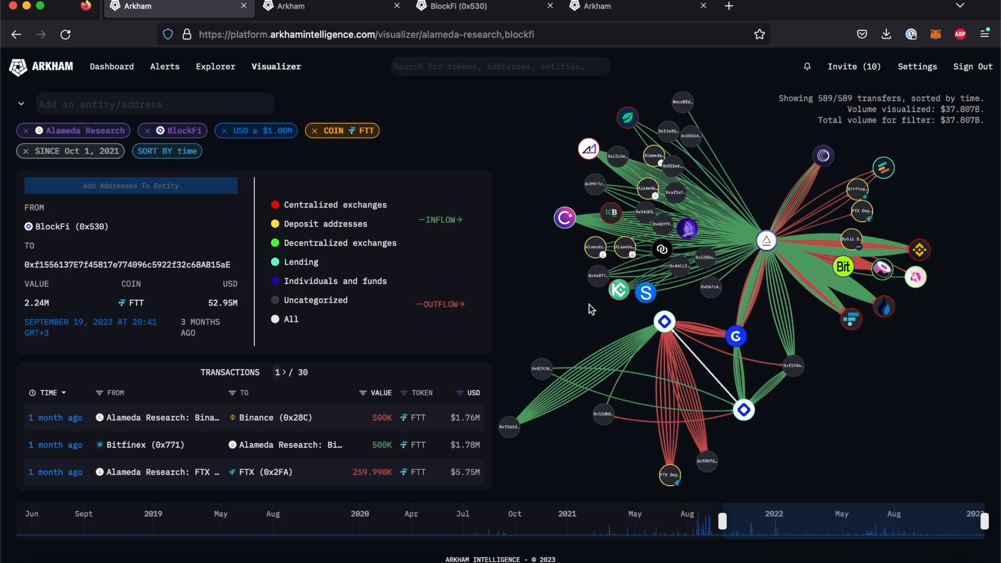
pyautogui.moveTo(714, 351)
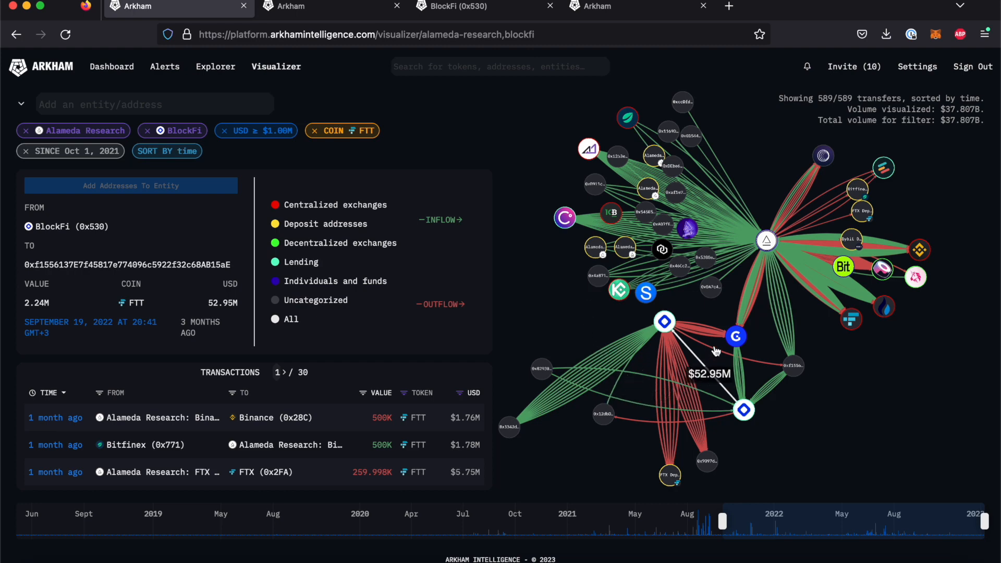
pyautogui.moveTo(734, 336)
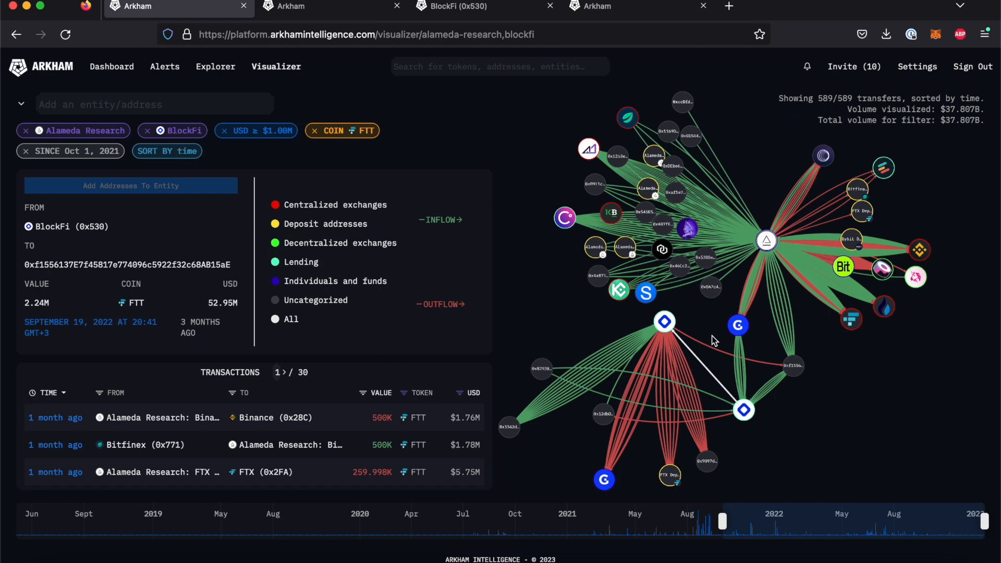
pyautogui.moveTo(818, 420)
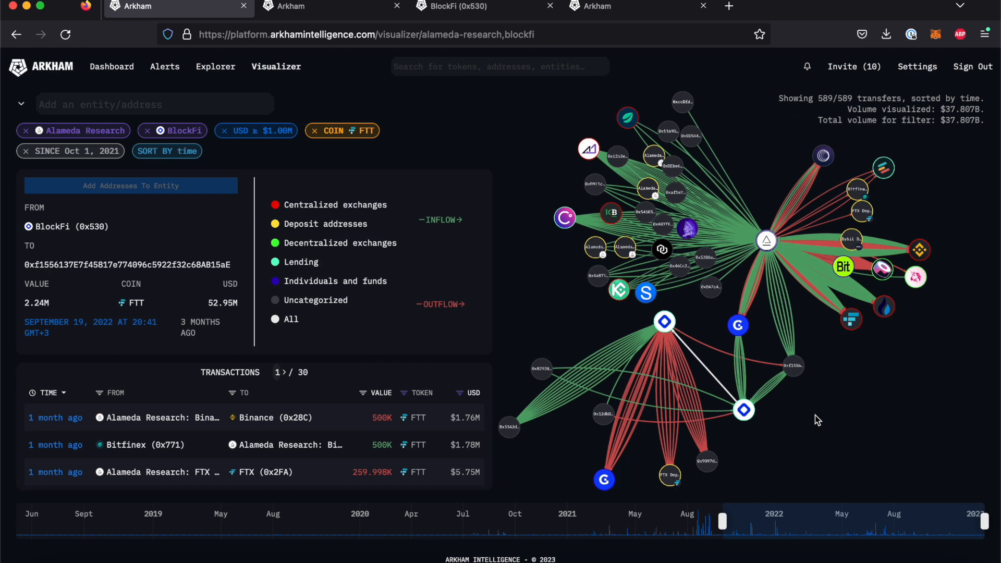
pyautogui.moveTo(66, 120)
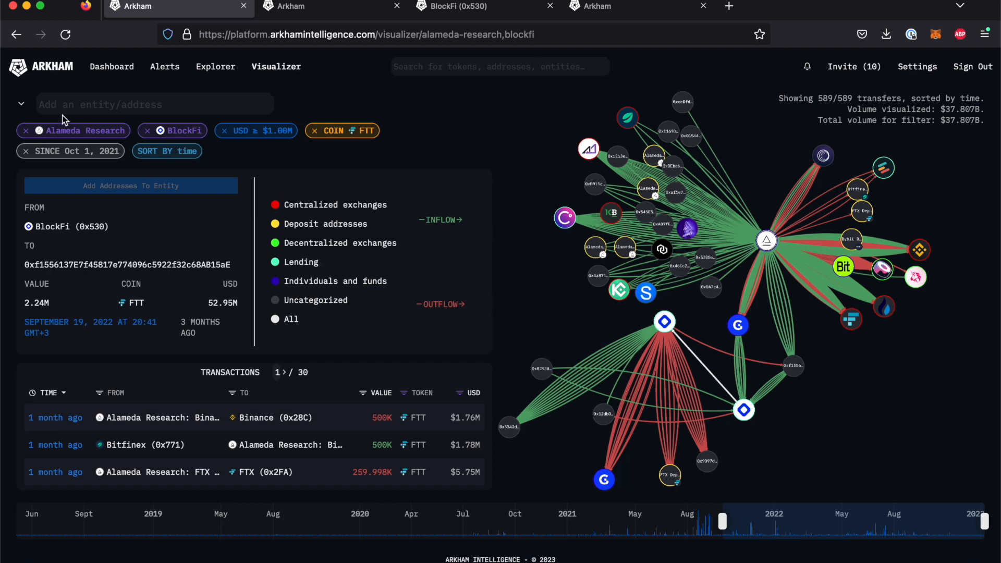